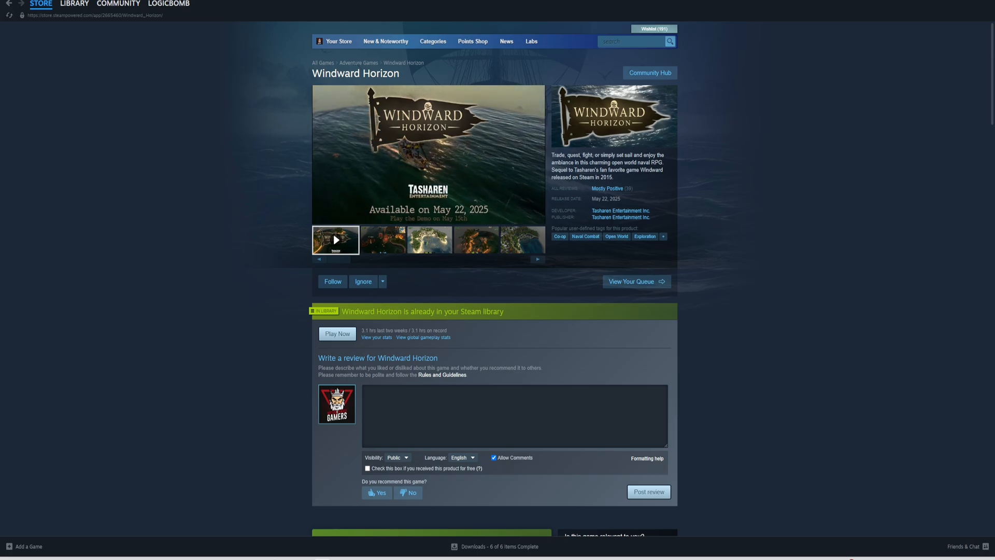
Return to the windward_horizon channel and show its pinned WHServer.exe instructions and WHServer.zip.
{"action": "left_click", "coordinate": [382, 240]}
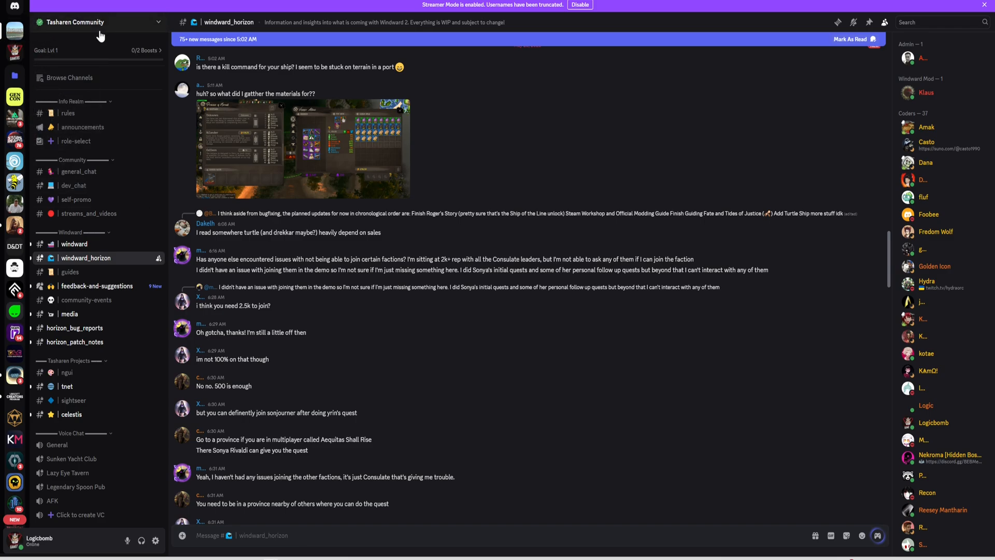
{"action": "mouse_move", "coordinate": [12, 32]}
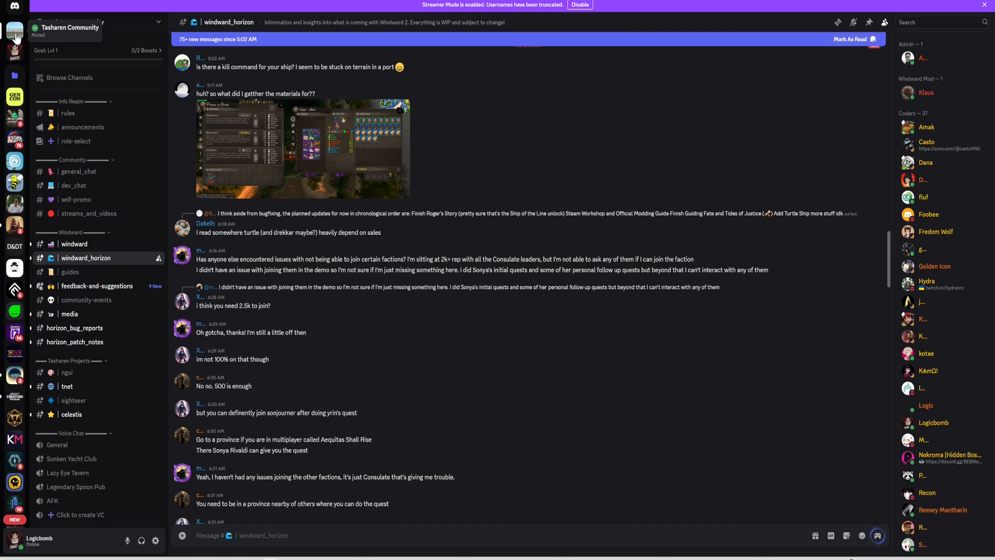
{"action": "mouse_move", "coordinate": [72, 145]}
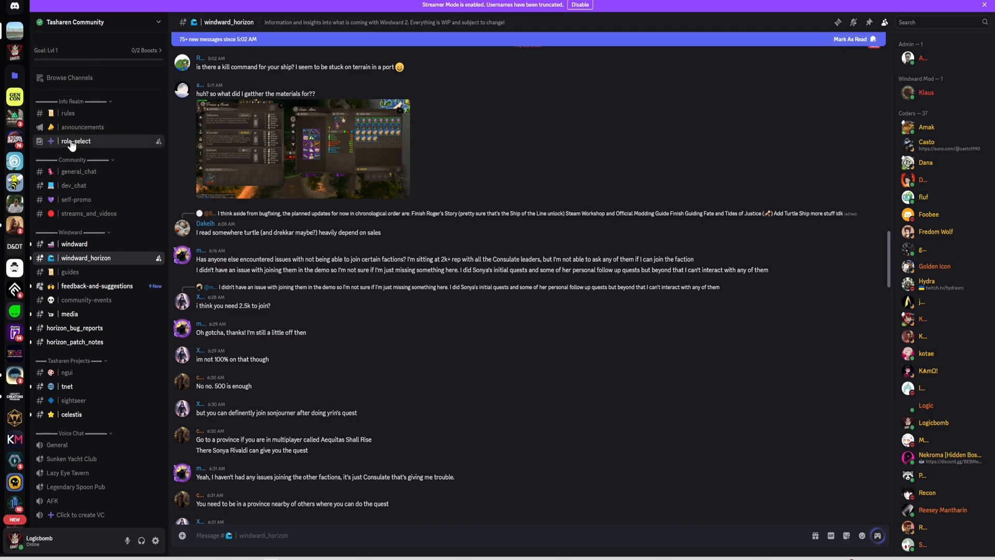
{"action": "left_click", "coordinate": [76, 141]}
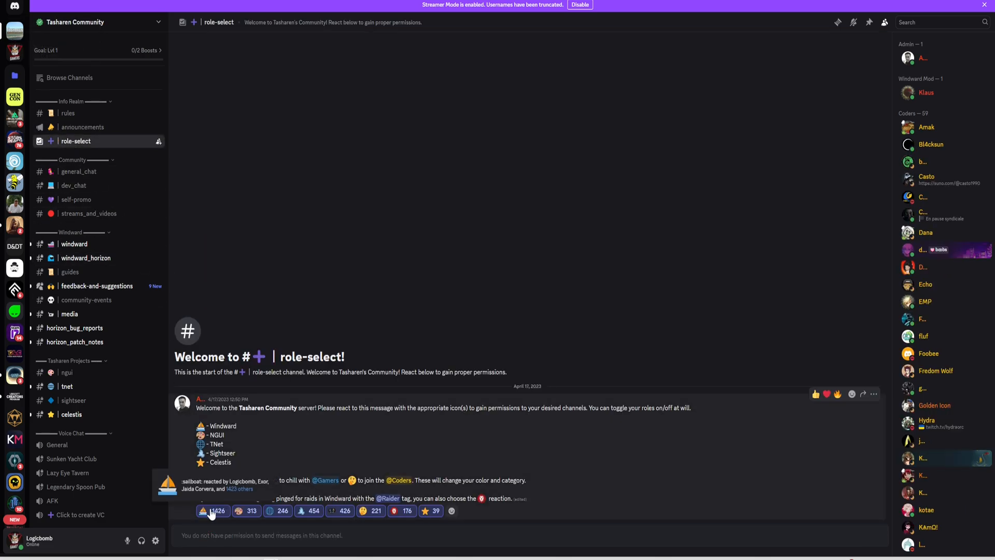
{"action": "left_click", "coordinate": [74, 244]}
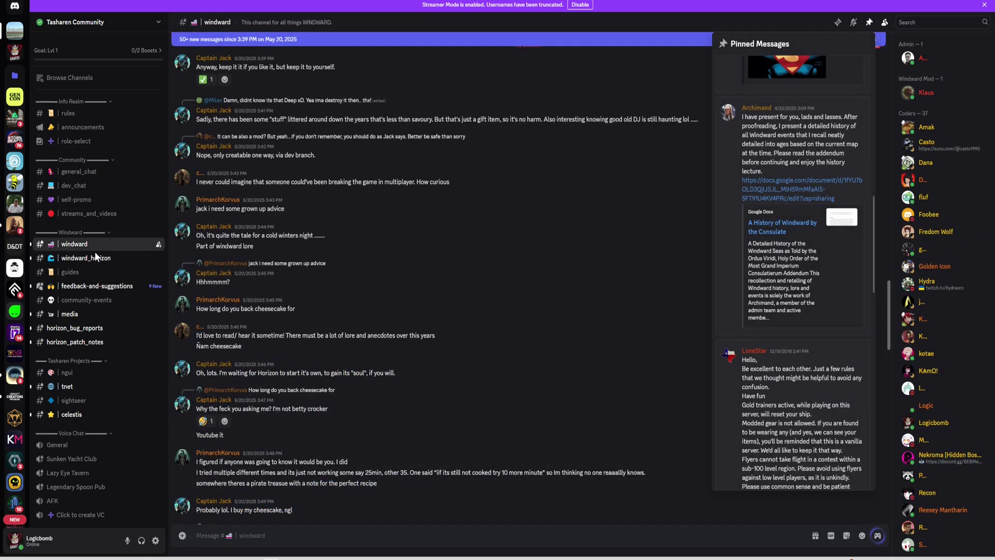
{"action": "left_click", "coordinate": [86, 258]}
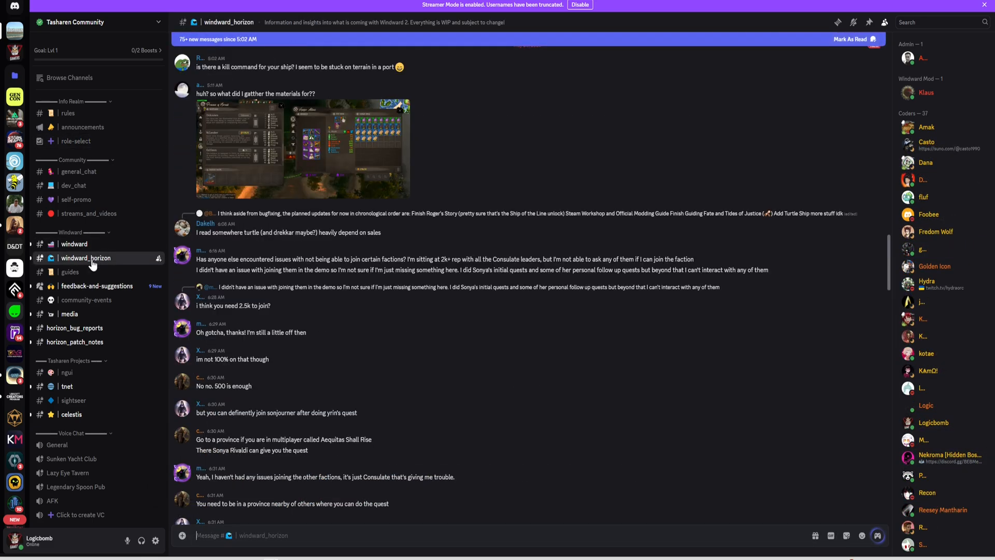
{"action": "mouse_move", "coordinate": [868, 22]}
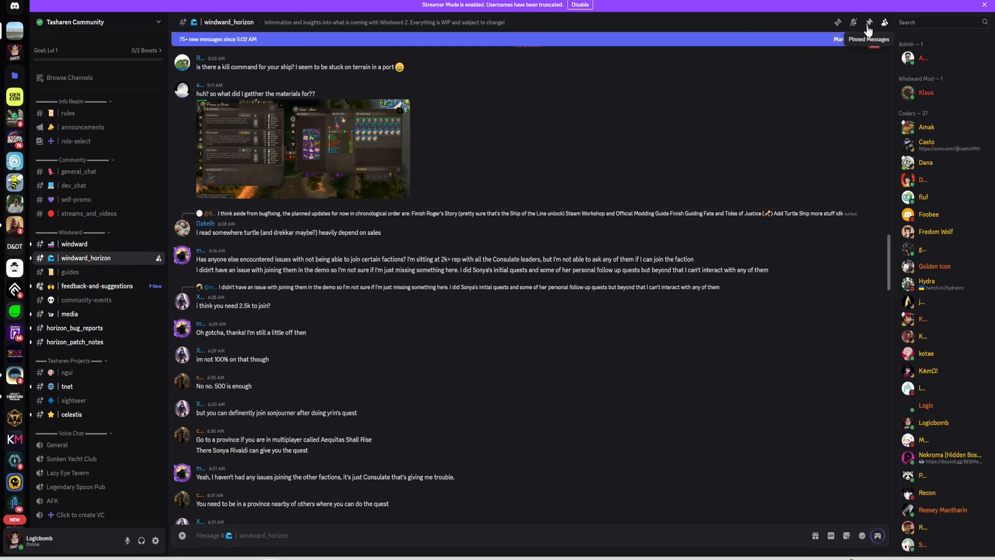
{"action": "left_click", "coordinate": [868, 22]}
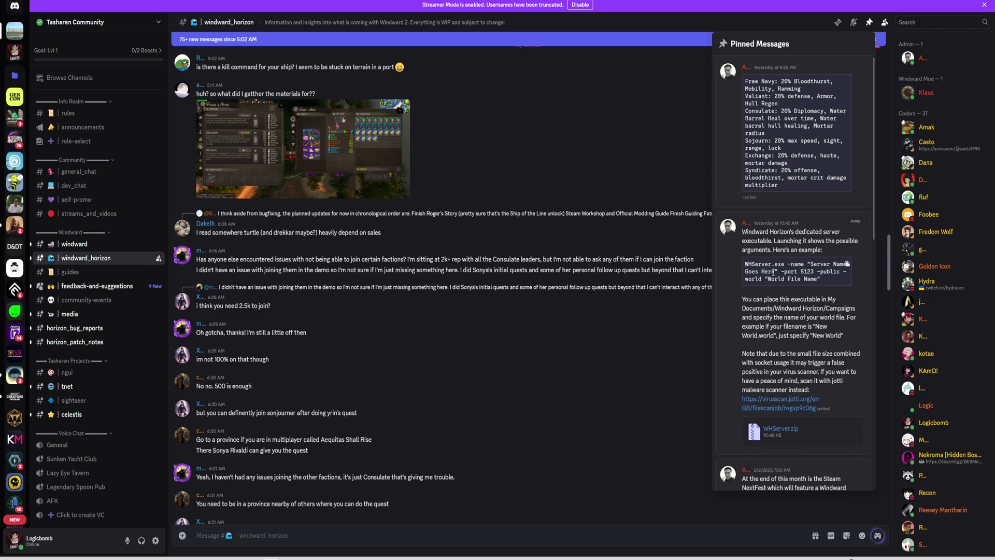
{"action": "mouse_move", "coordinate": [754, 401]}
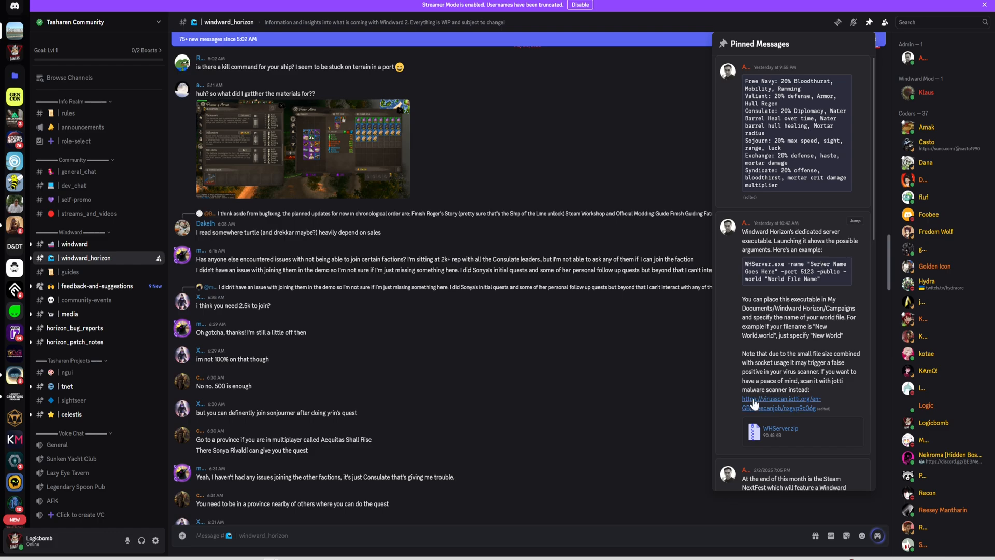
{"action": "mouse_move", "coordinate": [790, 407]}
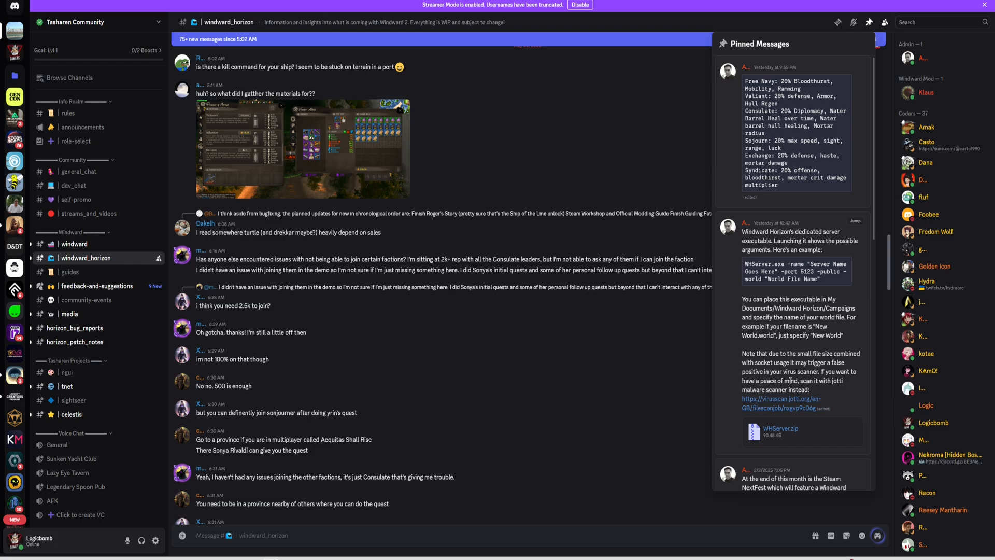
{"action": "mouse_move", "coordinate": [797, 413]}
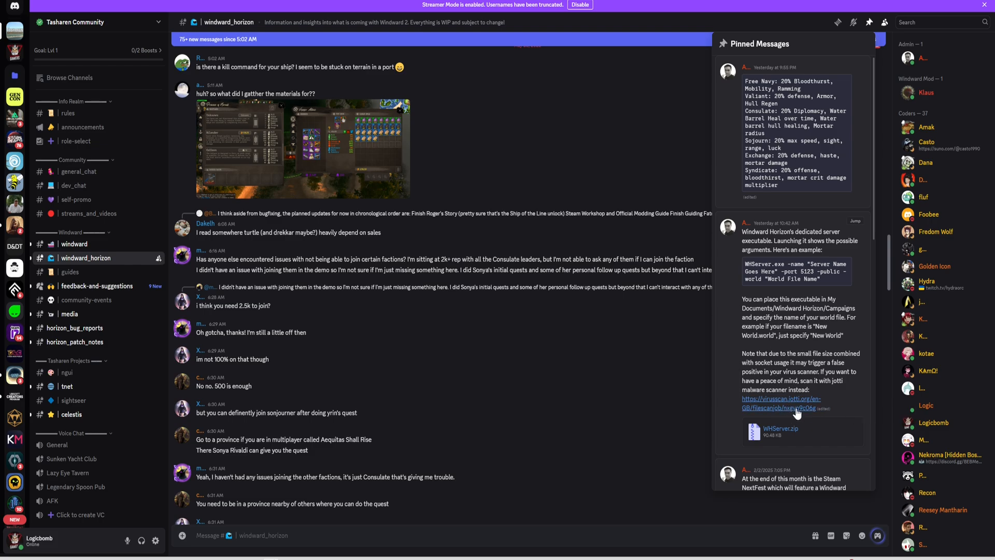
{"action": "mouse_move", "coordinate": [863, 421]}
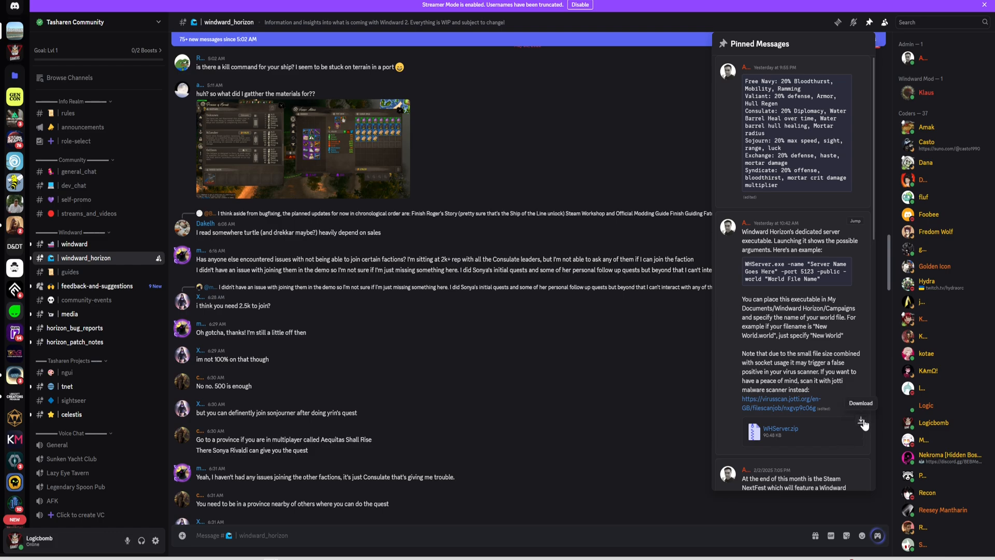
{"action": "mouse_move", "coordinate": [855, 413]}
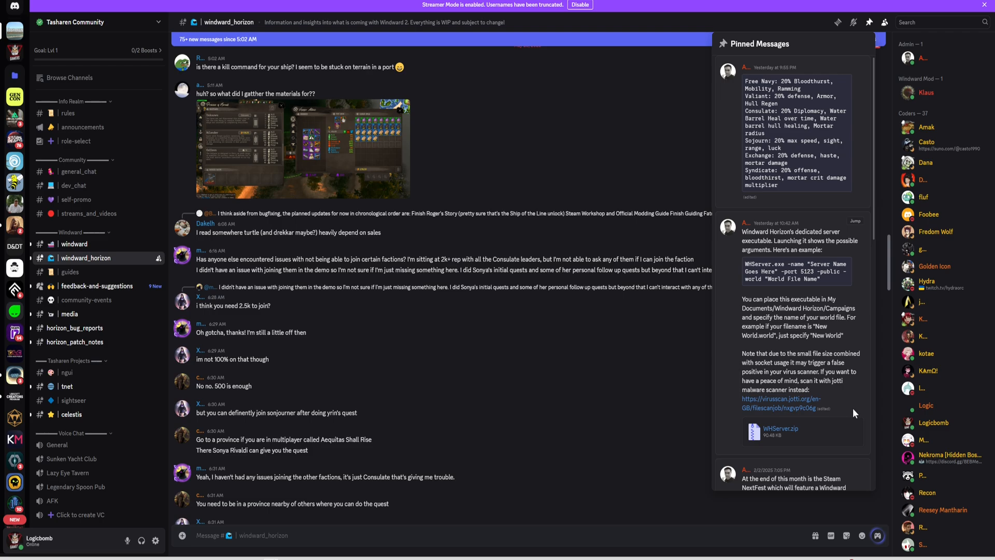
{"action": "mouse_move", "coordinate": [841, 408]}
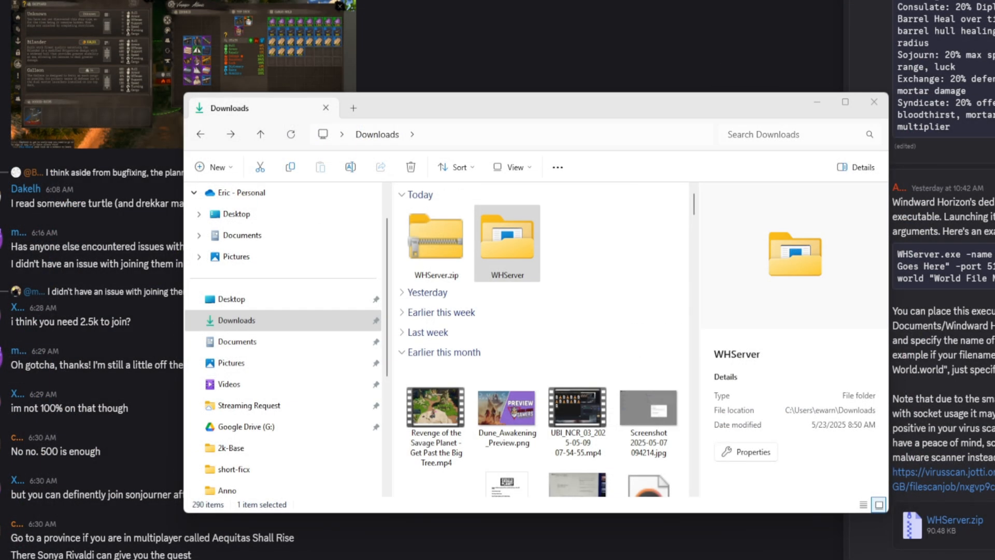
{"action": "mouse_move", "coordinate": [254, 310]}
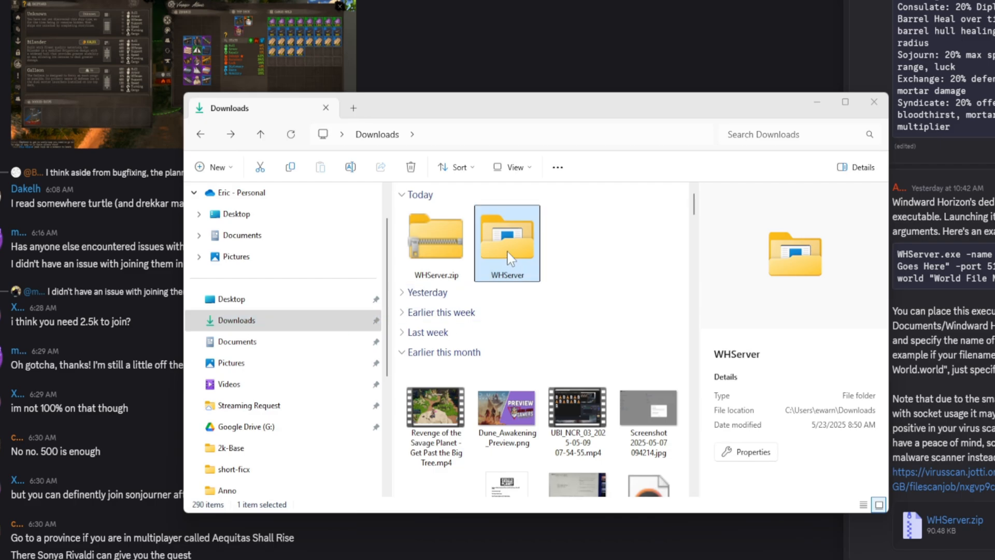
Extract WHServer.zip with Extract All into Downloads\WHServer, which stops on a file-in-use error.
{"action": "left_click", "coordinate": [436, 242]}
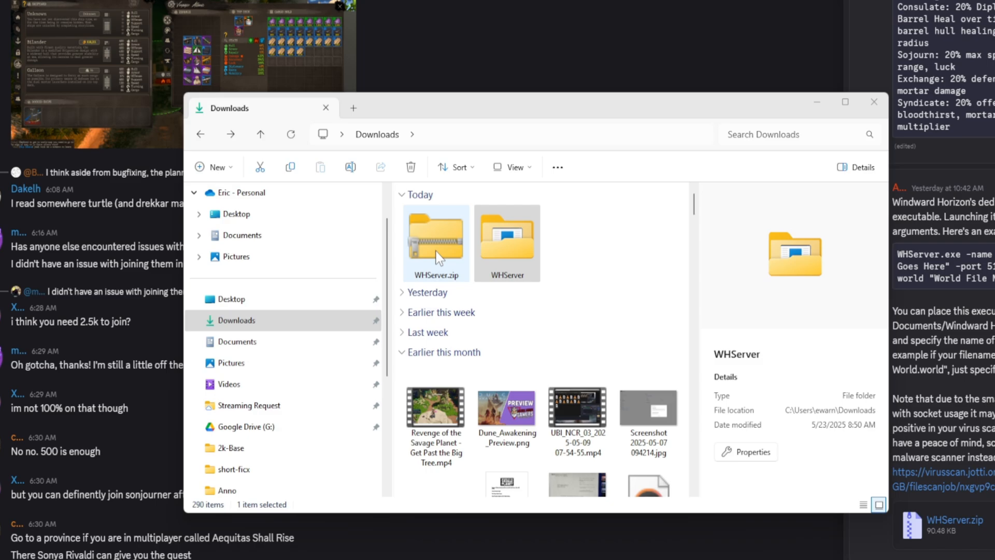
{"action": "right_click", "coordinate": [438, 254]}
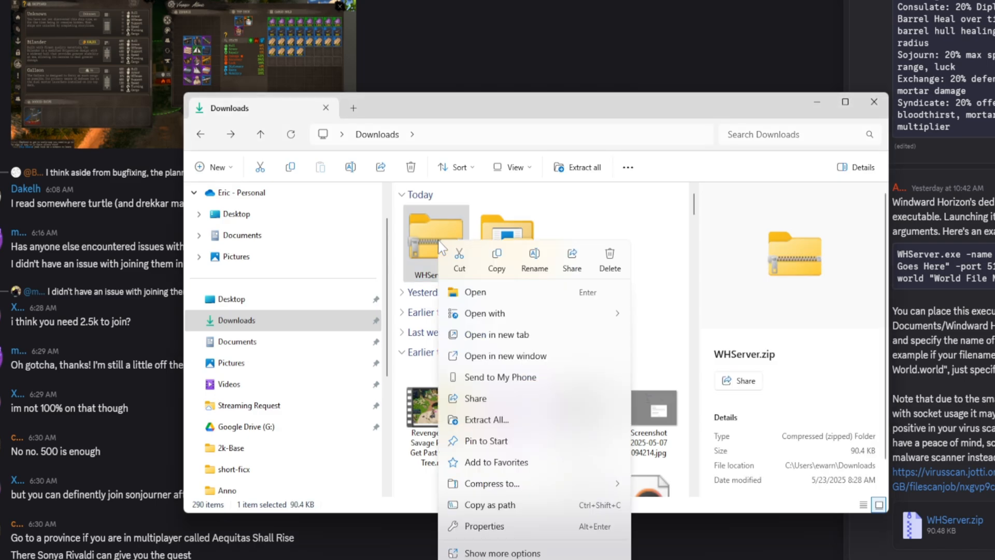
{"action": "mouse_move", "coordinate": [486, 429]}
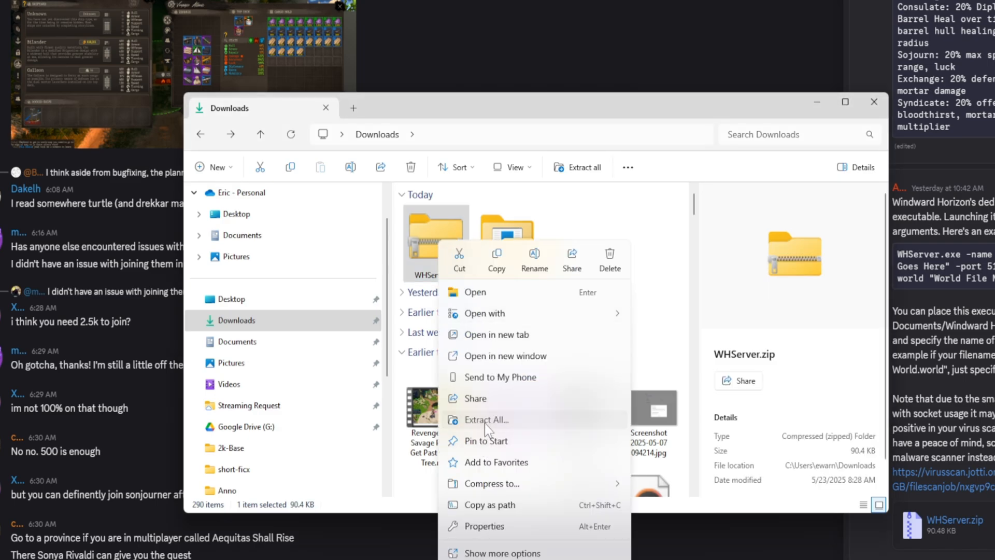
{"action": "left_click", "coordinate": [487, 420]}
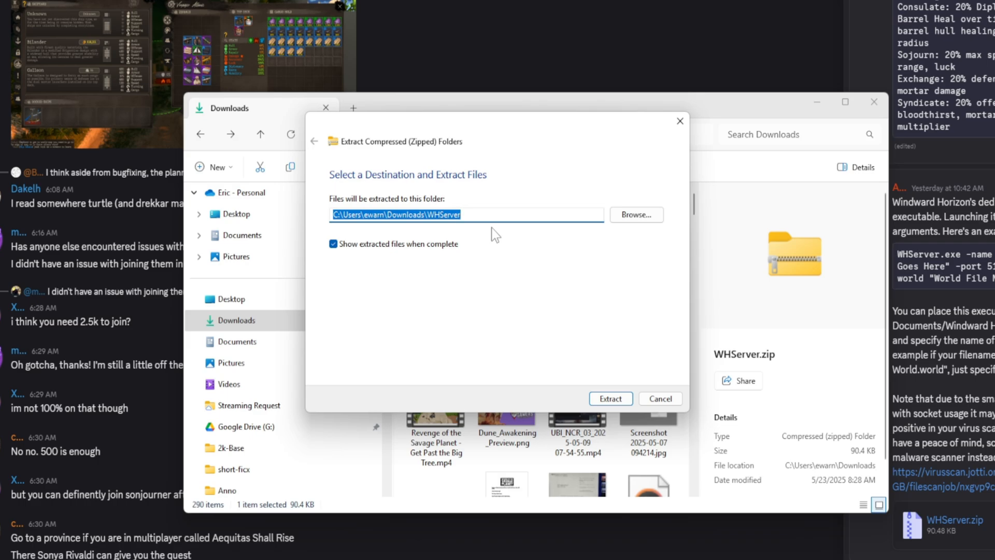
{"action": "mouse_move", "coordinate": [468, 211]}
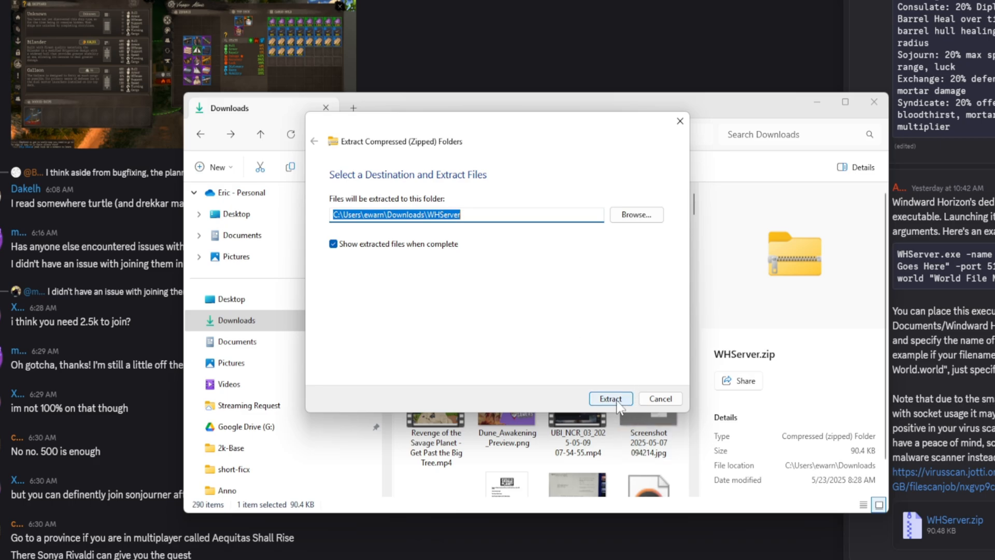
{"action": "left_click", "coordinate": [610, 398]}
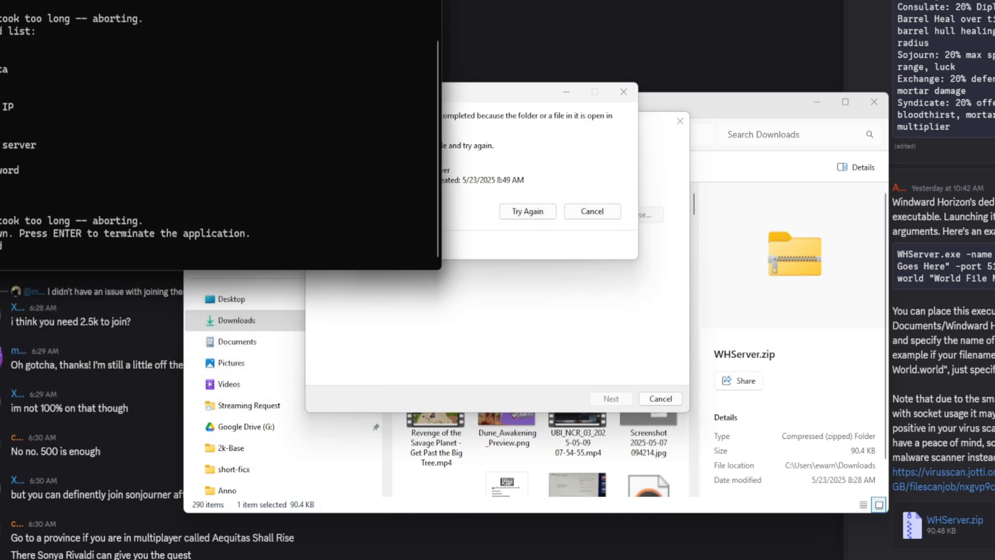
Retry the extraction, then go back up to the Downloads folder.
{"action": "left_click", "coordinate": [527, 211]}
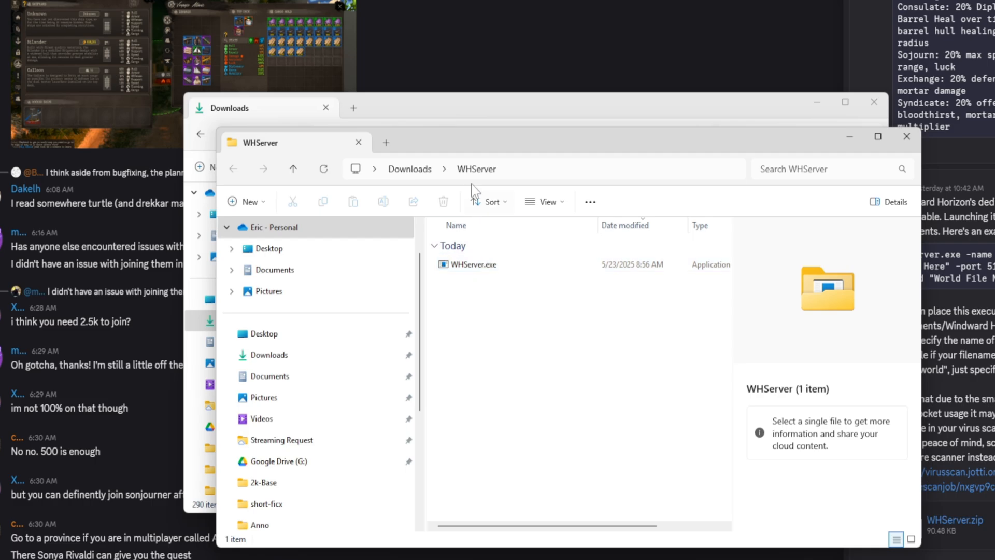
{"action": "mouse_move", "coordinate": [563, 198]}
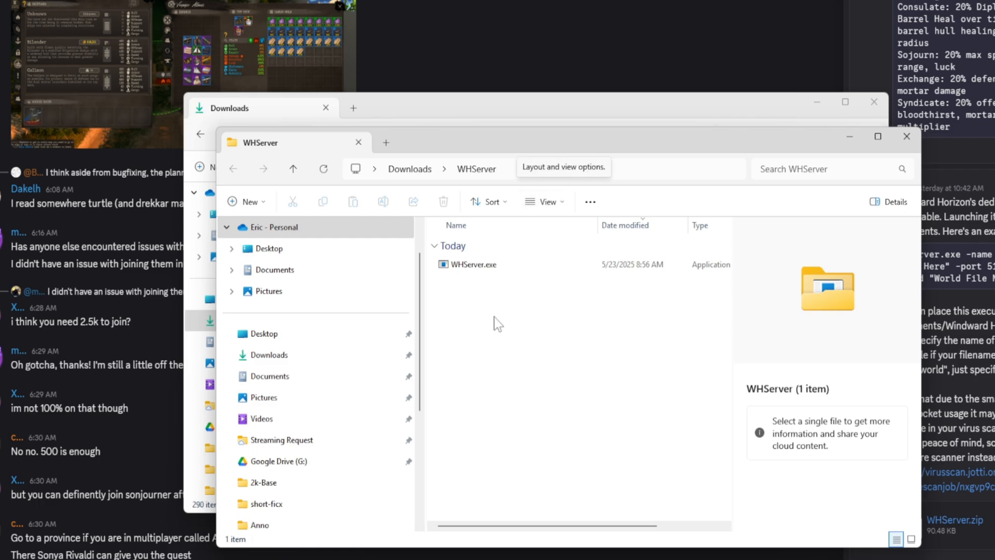
{"action": "mouse_move", "coordinate": [412, 174]}
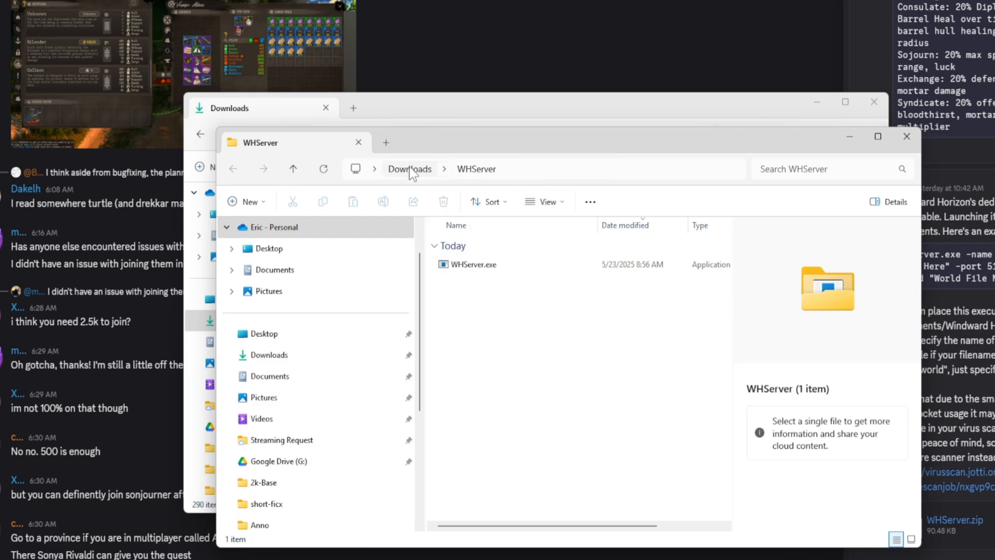
{"action": "left_click", "coordinate": [409, 169]}
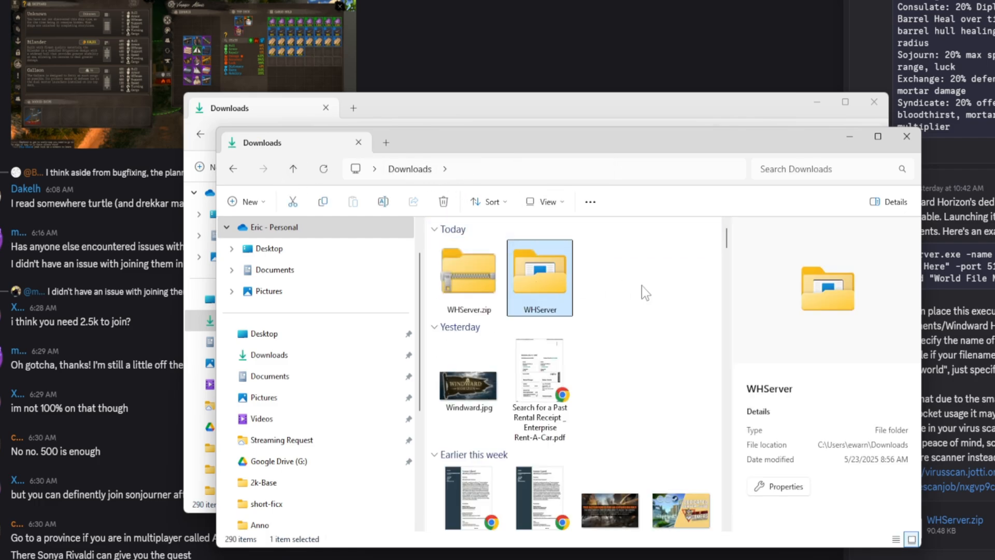
{"action": "mouse_move", "coordinate": [537, 284]}
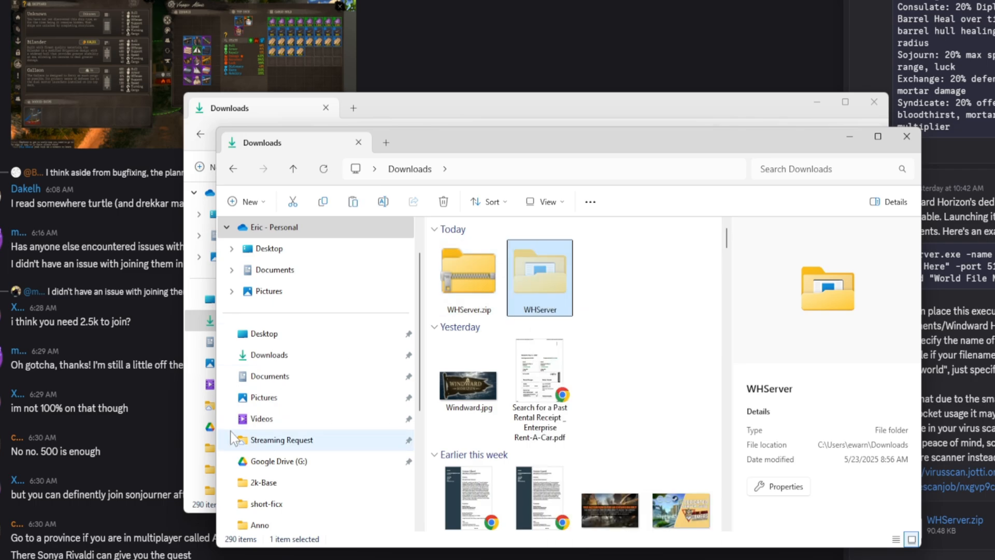
{"action": "mouse_move", "coordinate": [260, 461]}
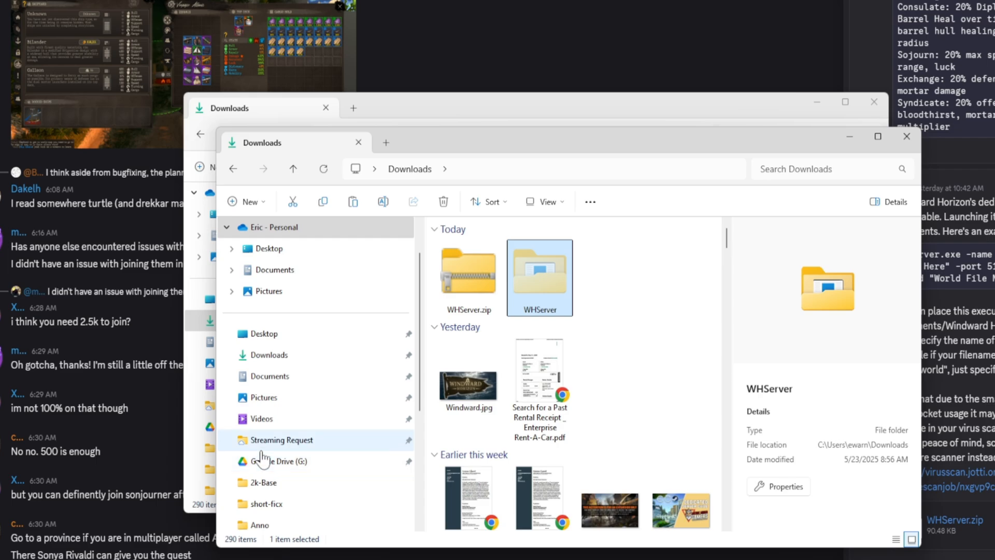
Paste the WHServer folder into the root of Secondary (D:) and open it.
{"action": "scroll", "scroll_direction": "down", "scroll_amount": 3}
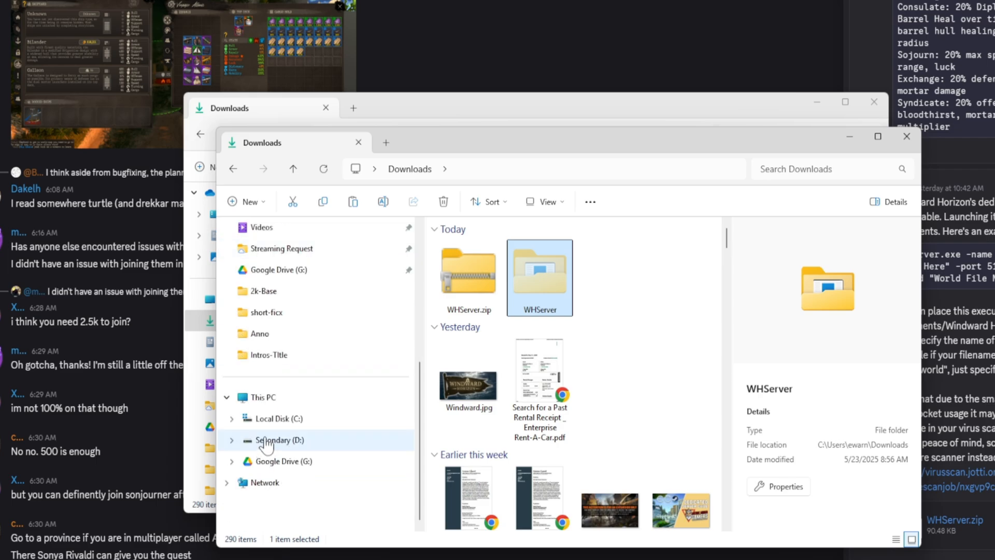
{"action": "left_click", "coordinate": [275, 440]}
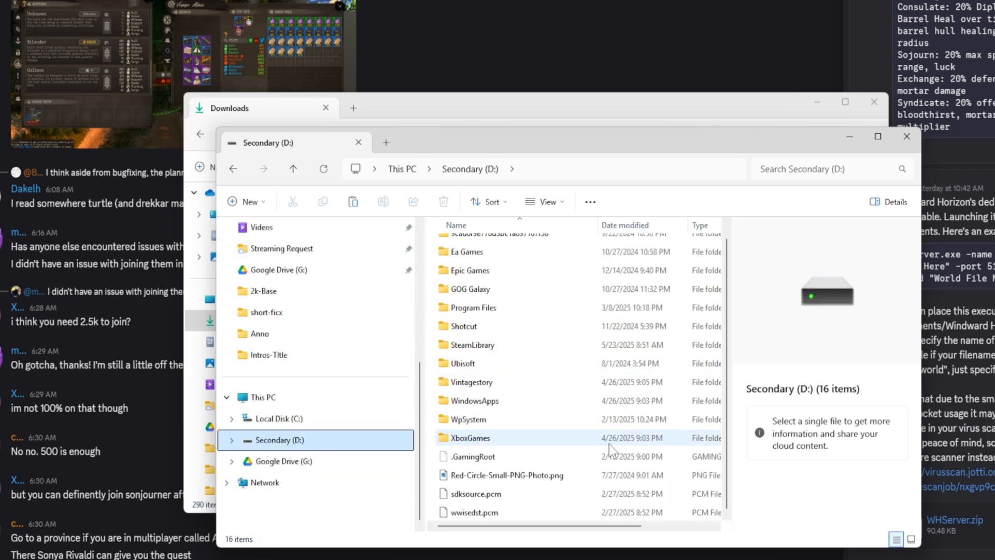
{"action": "right_click", "coordinate": [612, 450]}
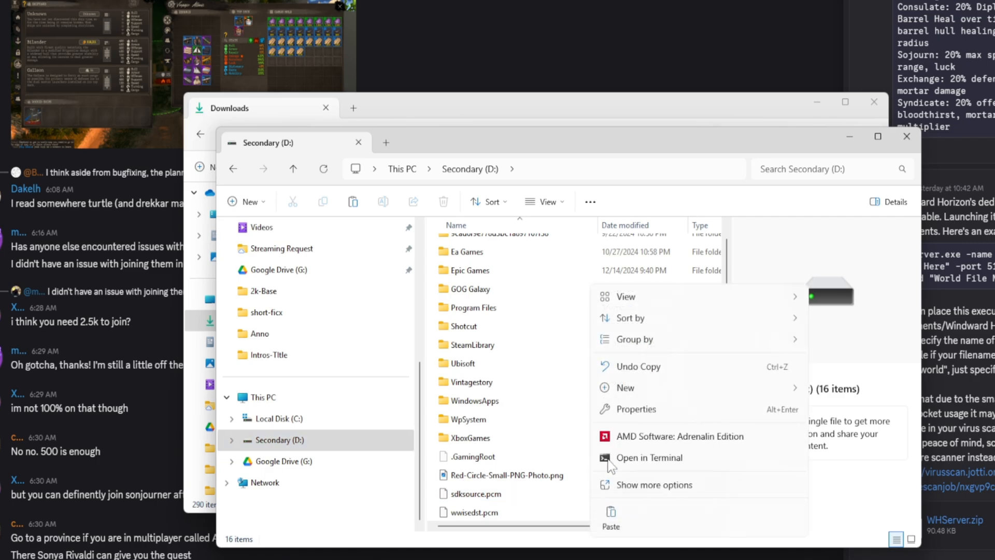
{"action": "mouse_move", "coordinate": [614, 519]}
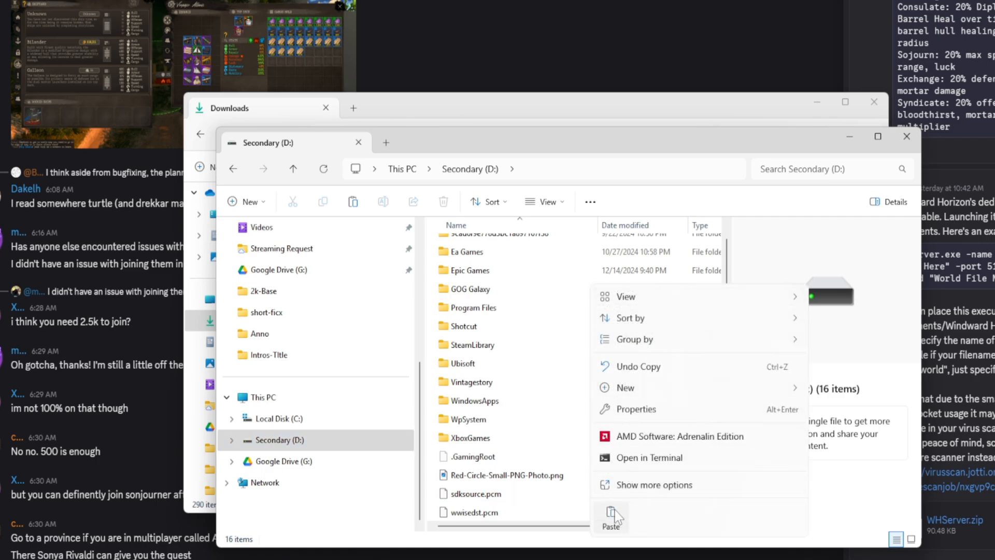
{"action": "left_click", "coordinate": [610, 517]}
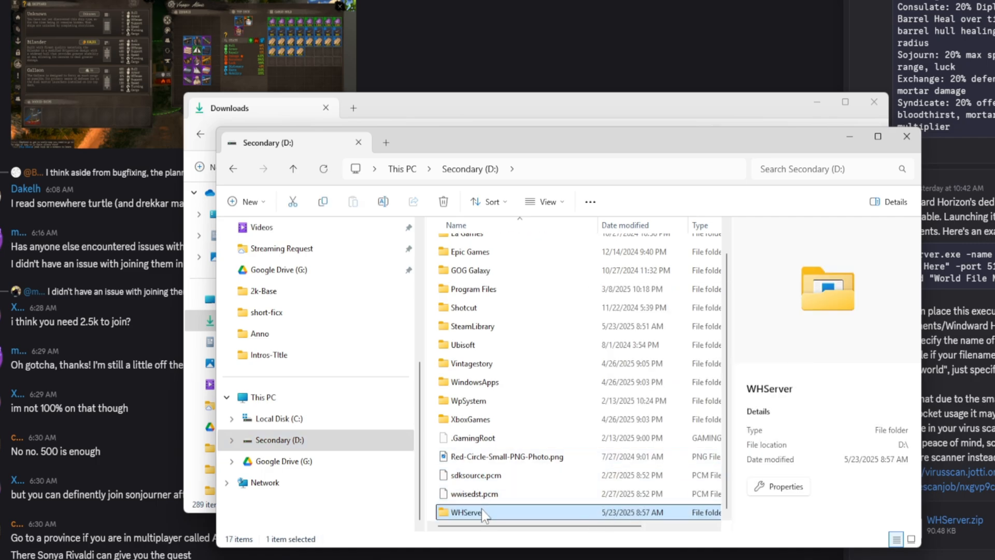
{"action": "left_click", "coordinate": [476, 493]}
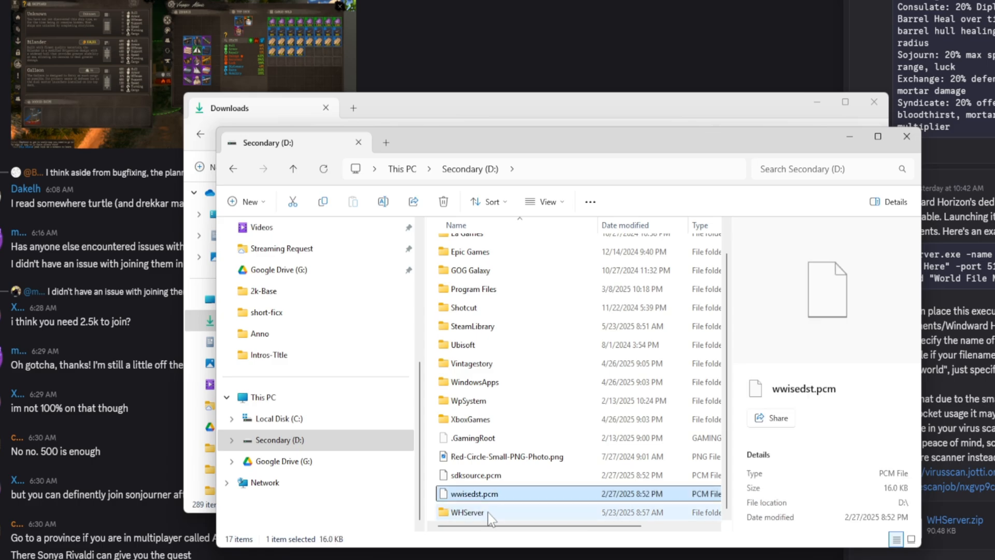
{"action": "double_click", "coordinate": [466, 512]}
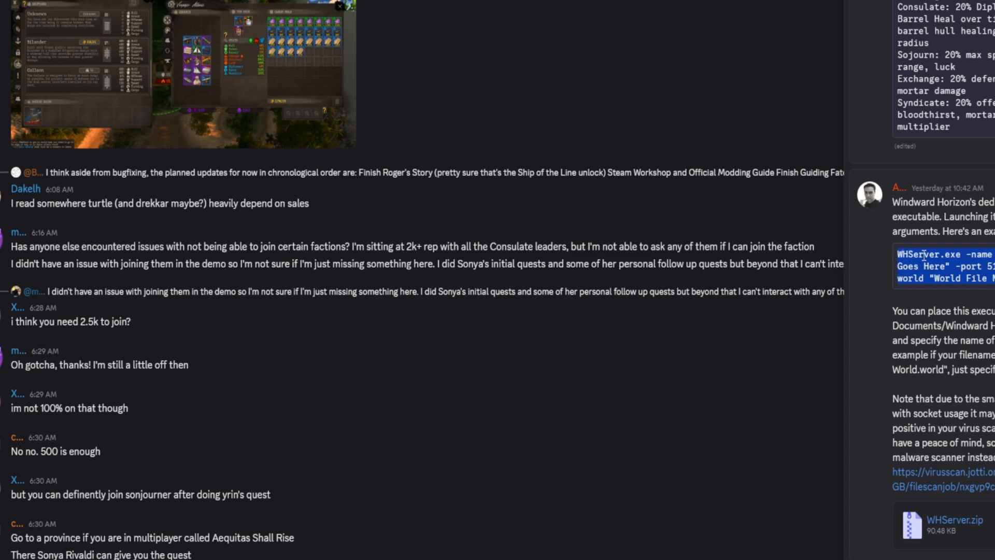
{"action": "mouse_move", "coordinate": [949, 263]}
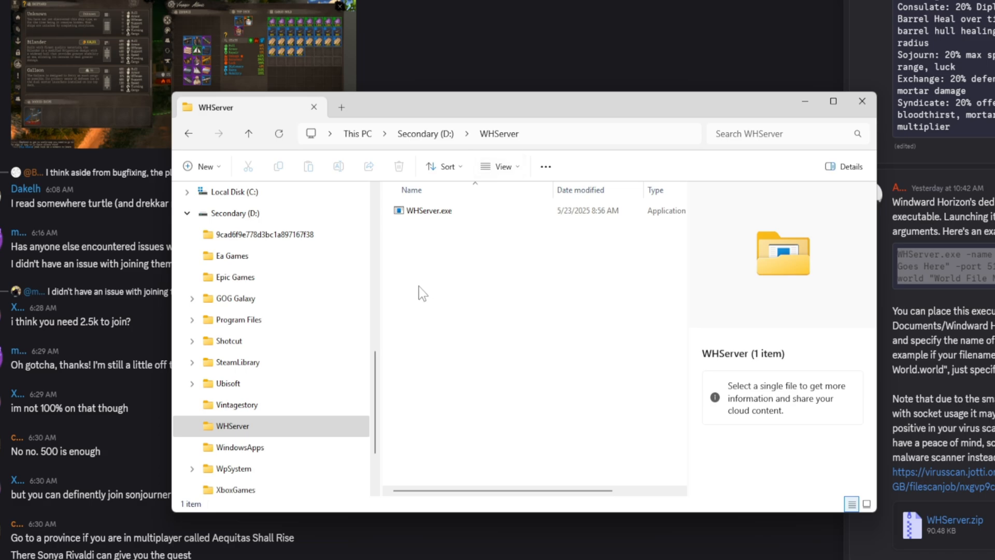
Create a new text document in D:\WHServer named Start-server.bat, accepting the extension change.
{"action": "right_click", "coordinate": [422, 293]}
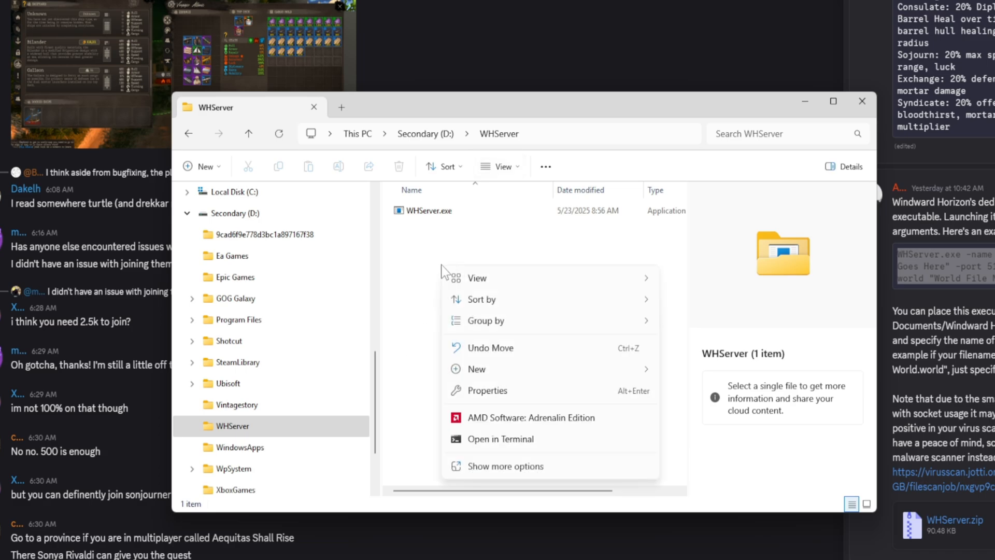
{"action": "mouse_move", "coordinate": [506, 384]}
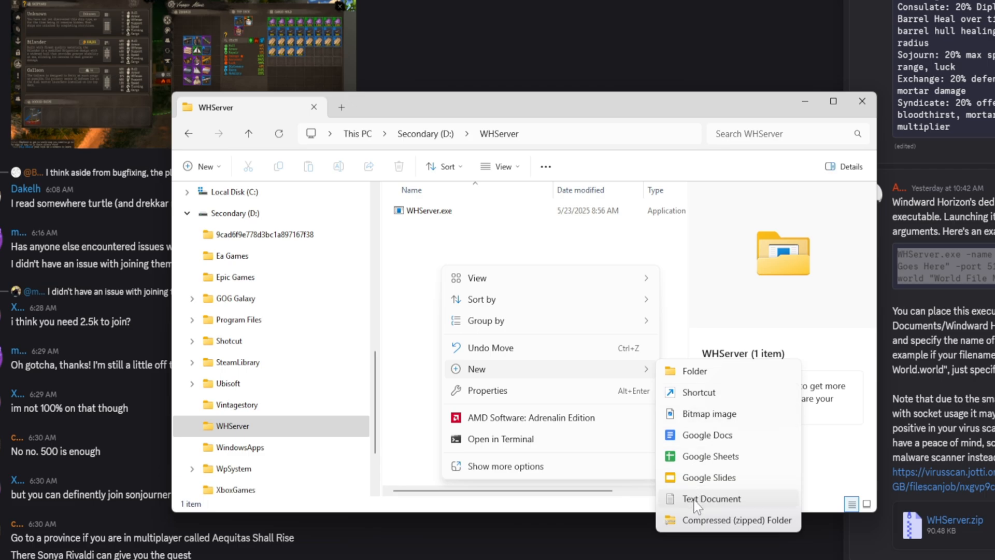
{"action": "left_click", "coordinate": [712, 498]}
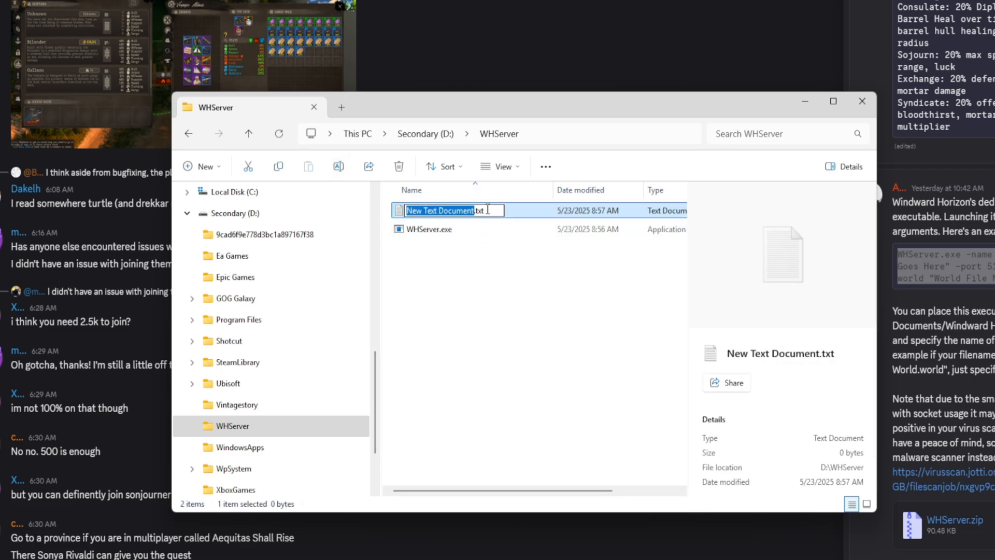
{"action": "type", "text": "Start-server.txt"}
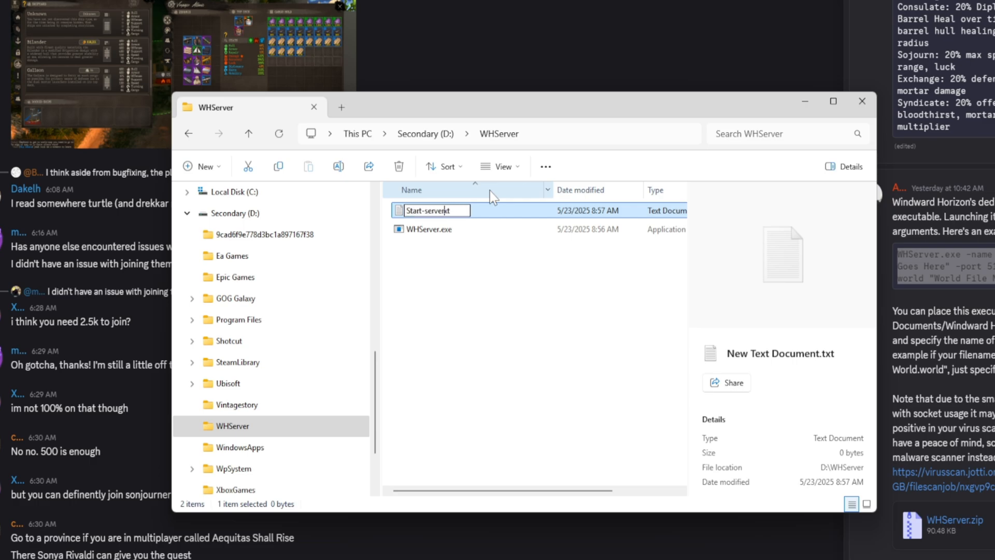
{"action": "type", "text": ".b"}
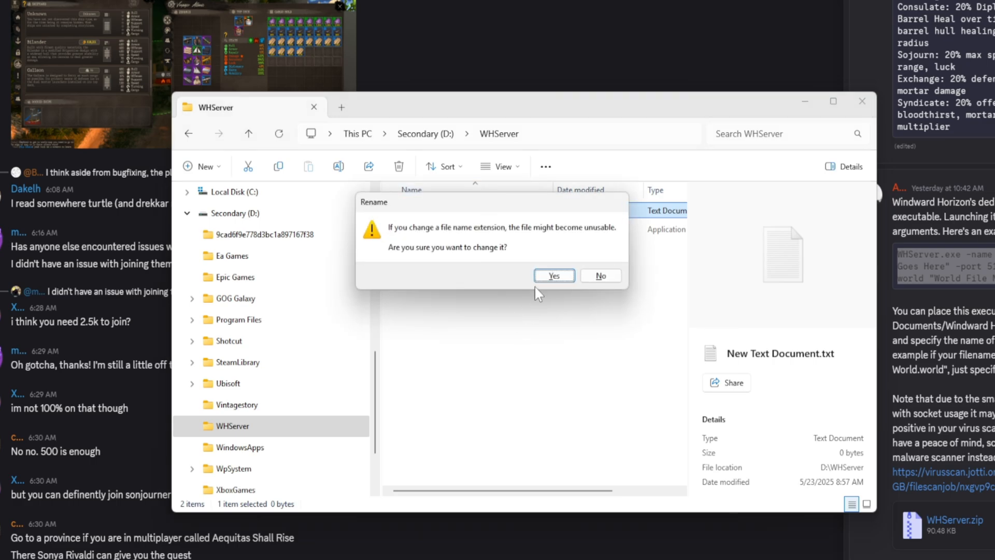
{"action": "left_click", "coordinate": [554, 276]}
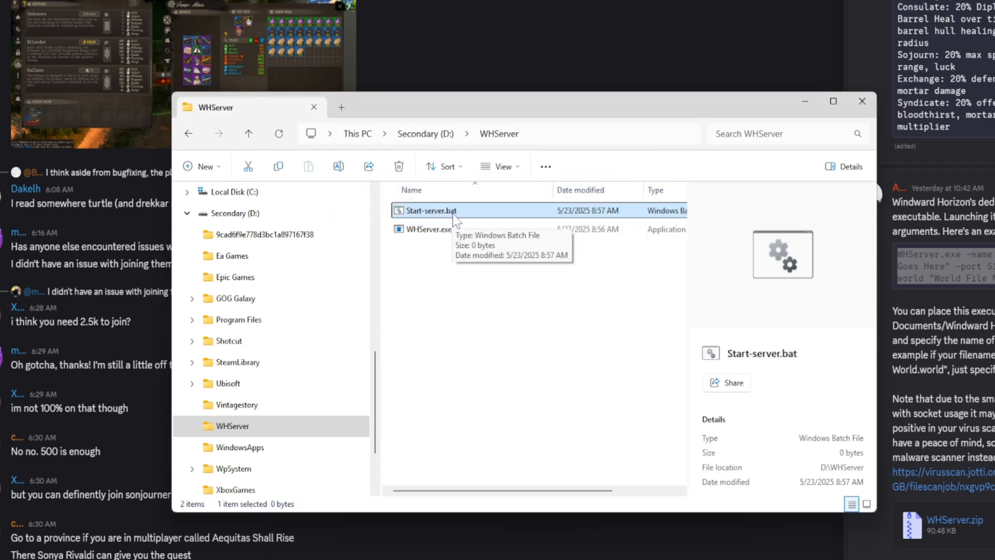
{"action": "mouse_move", "coordinate": [443, 216]}
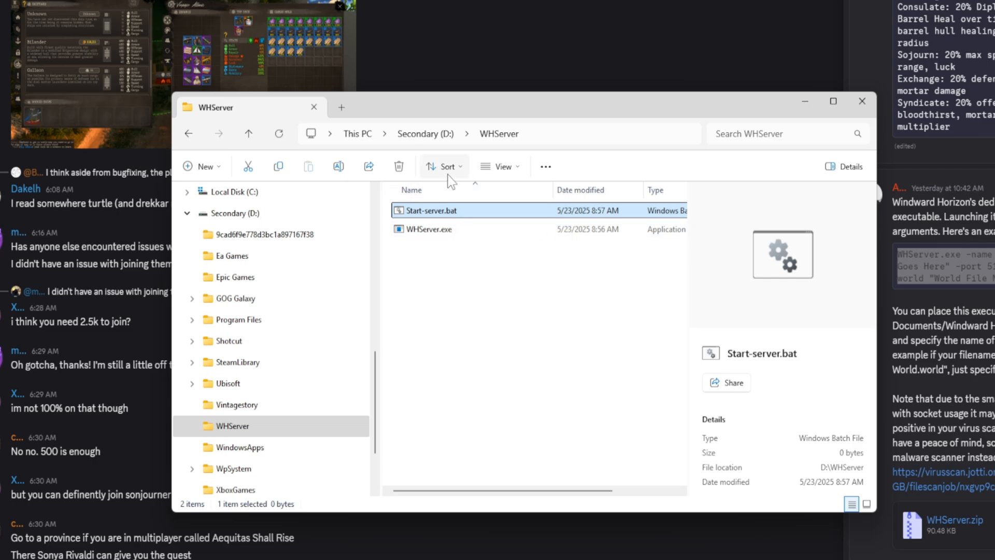
{"action": "mouse_move", "coordinate": [546, 171]}
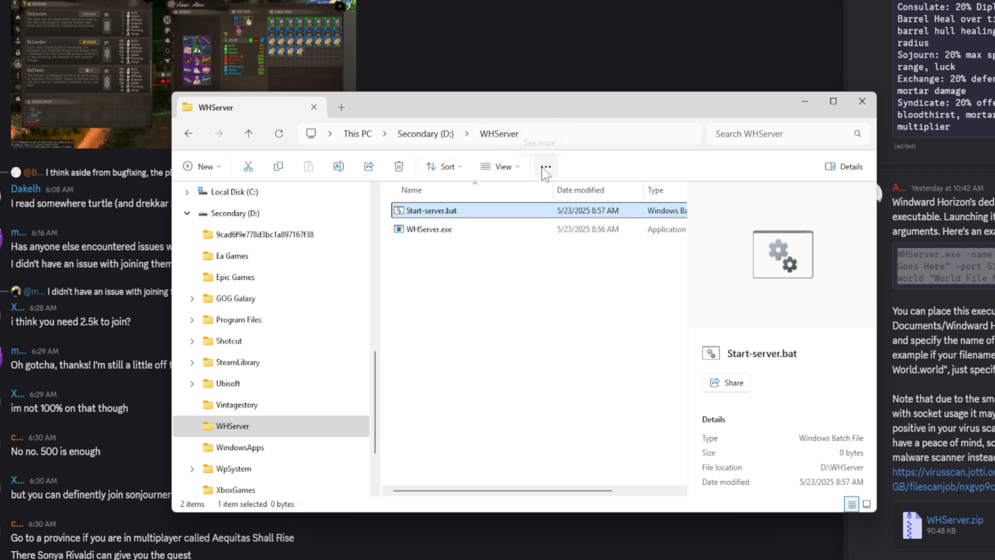
Select Start-server.bat and bring up its right-click menu.
{"action": "left_click", "coordinate": [501, 166]}
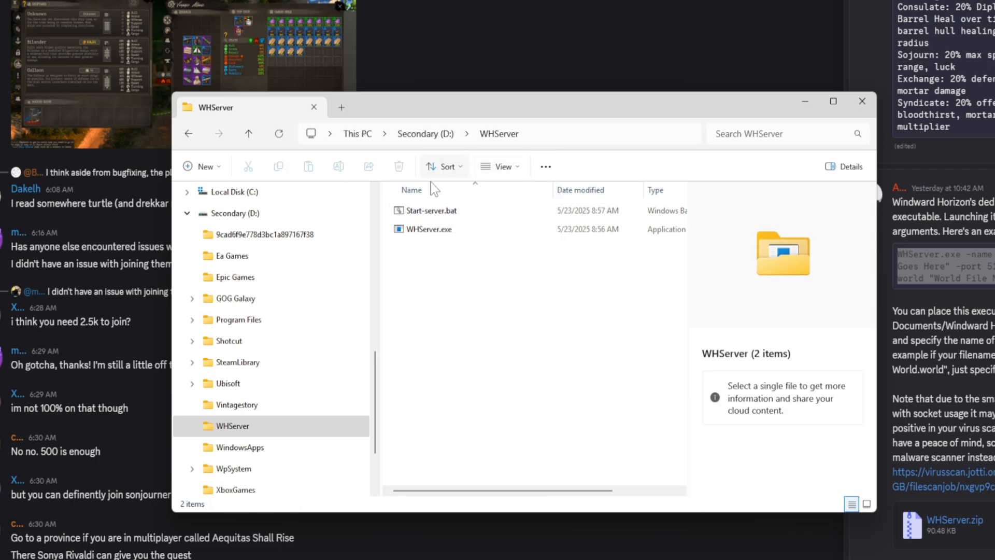
{"action": "mouse_move", "coordinate": [459, 215]}
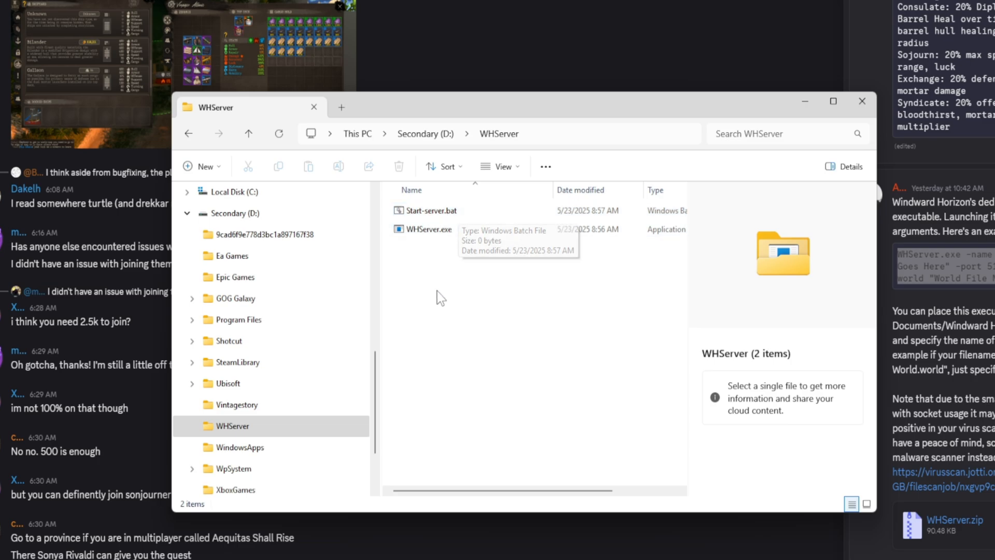
{"action": "left_click", "coordinate": [429, 211]}
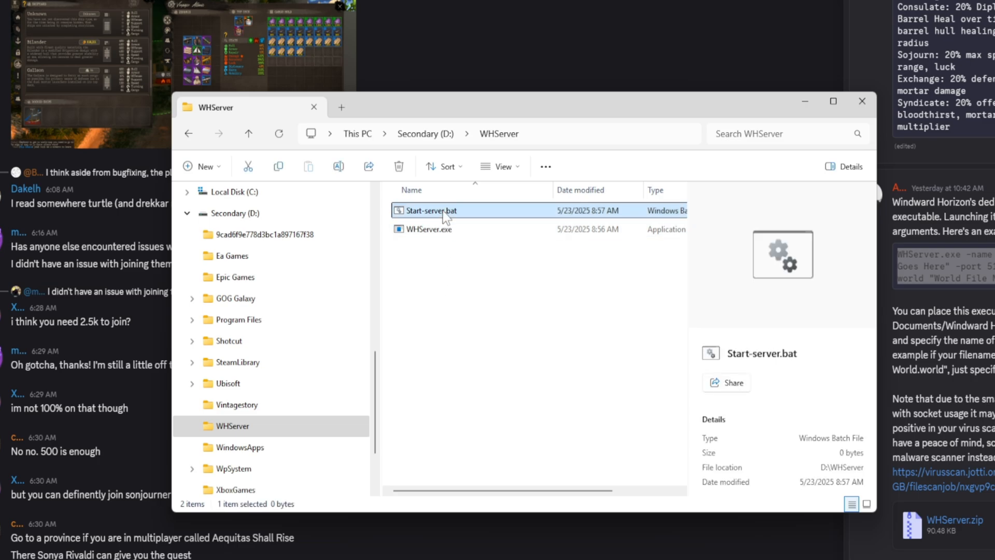
{"action": "right_click", "coordinate": [431, 210]}
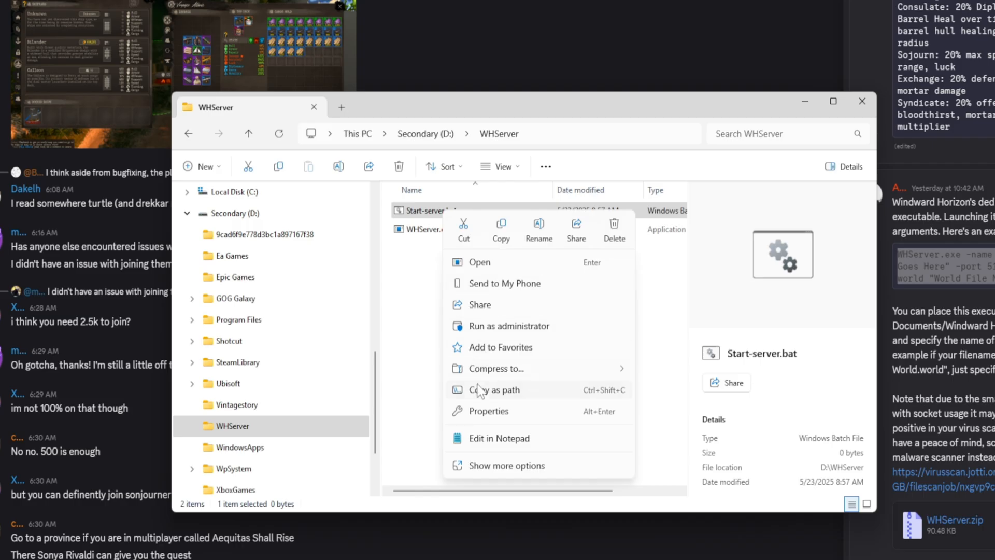
Edit Start-server.bat in Notepad: WHServer.exe with -name placeholder, -port 5123, -public, -world placeholder.
{"action": "left_click", "coordinate": [499, 438]}
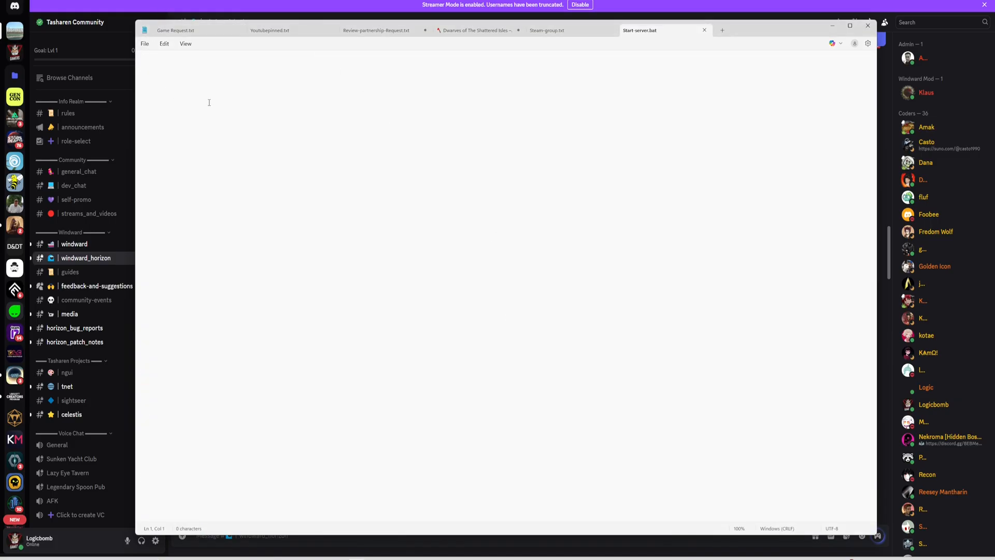
{"action": "type", "text": "WHServer.exe -name \"Server Name Goes Here\" -port 5123 -public -world \"World File Name\""}
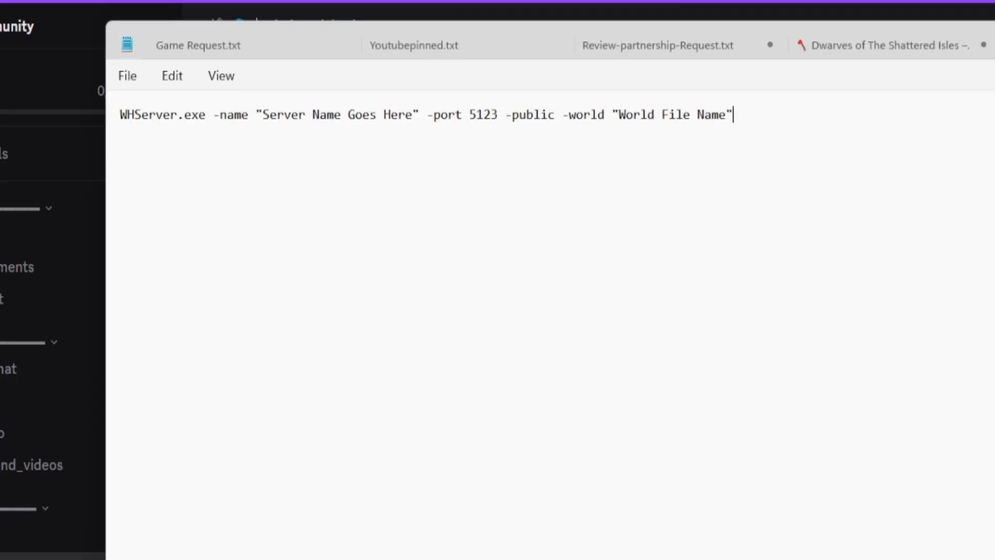
{"action": "double_click", "coordinate": [159, 114]}
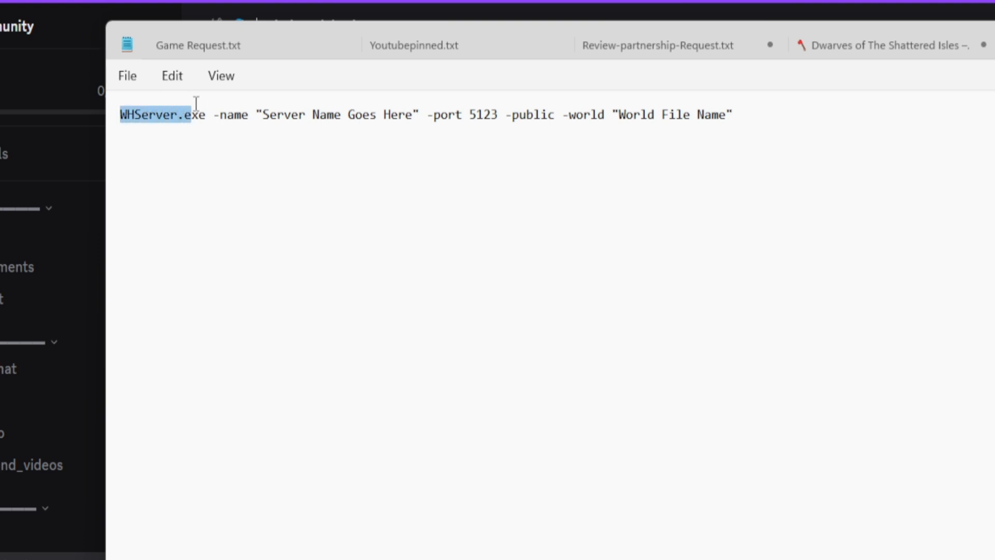
{"action": "left_click", "coordinate": [251, 115]}
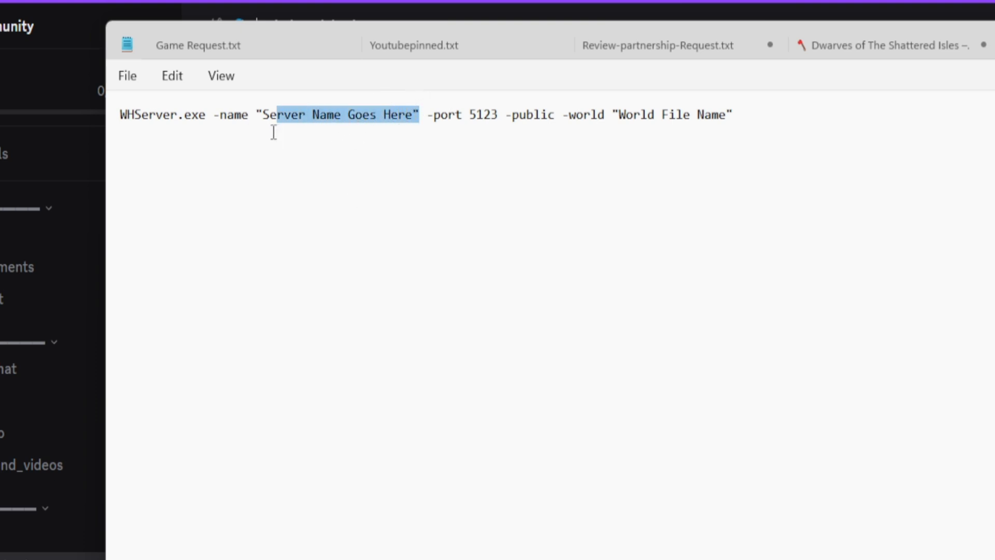
Replace "Server Name Goes Here" with MatureMindedGamers and place the cursor after the world placeholder.
{"action": "key", "text": "Delete"}
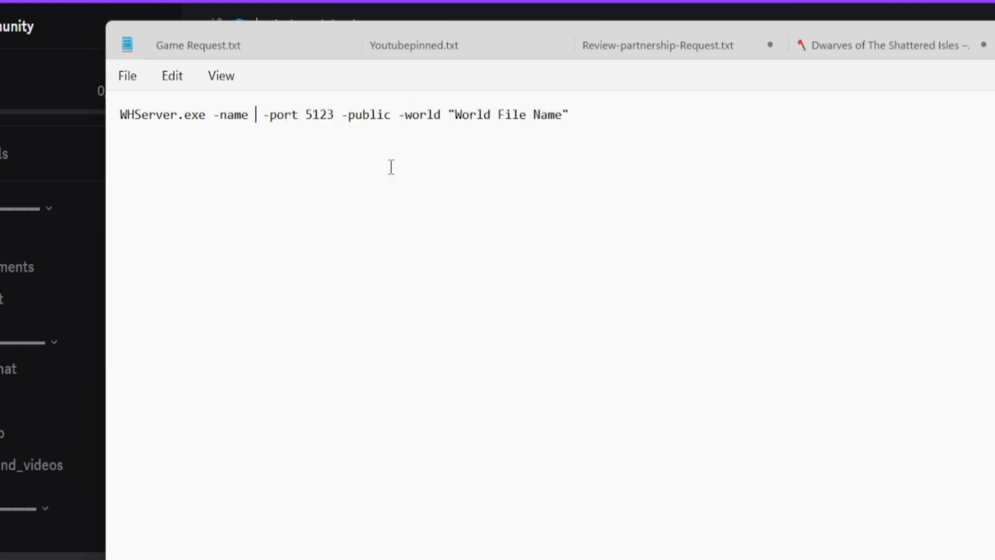
{"action": "type", "text": "MatureMindedGamers"}
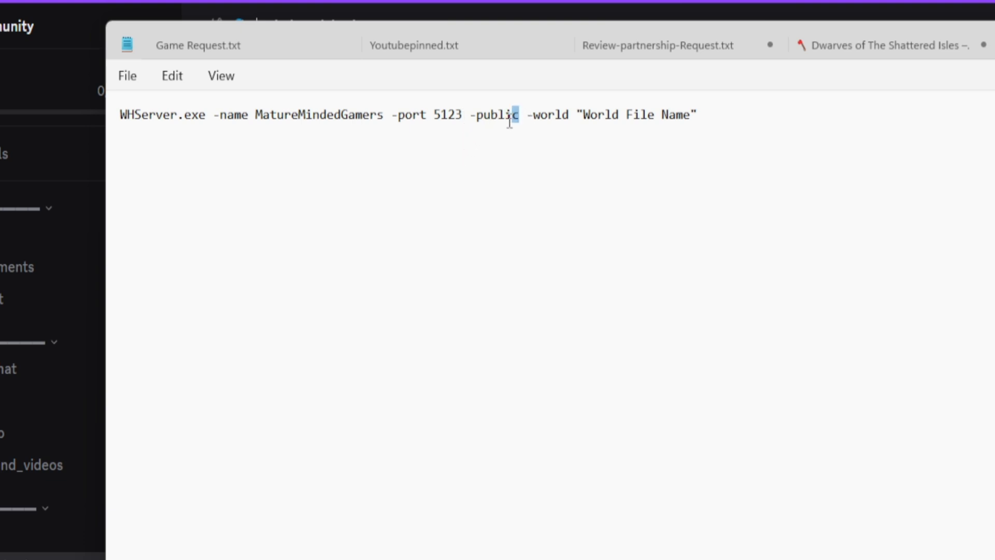
{"action": "double_click", "coordinate": [497, 115]}
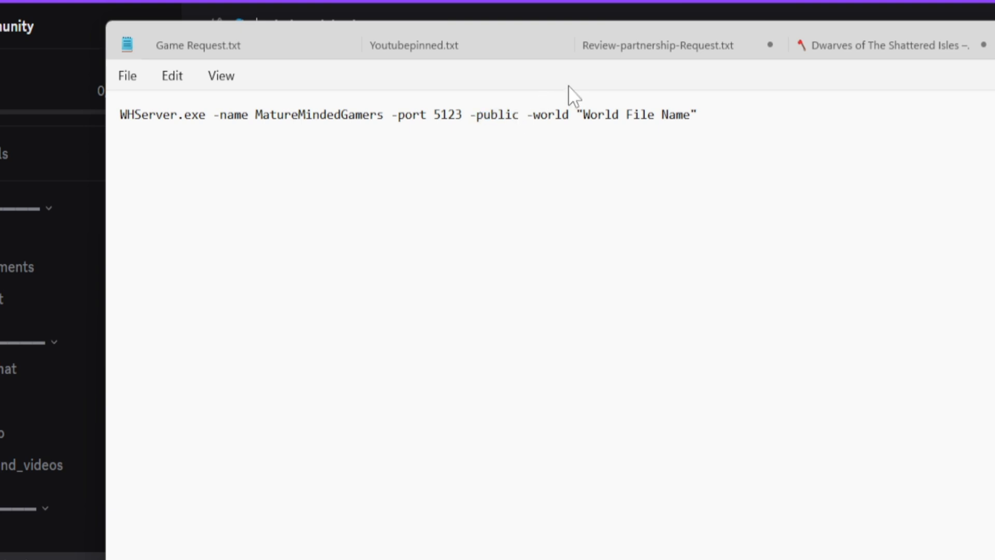
{"action": "left_click", "coordinate": [577, 114]}
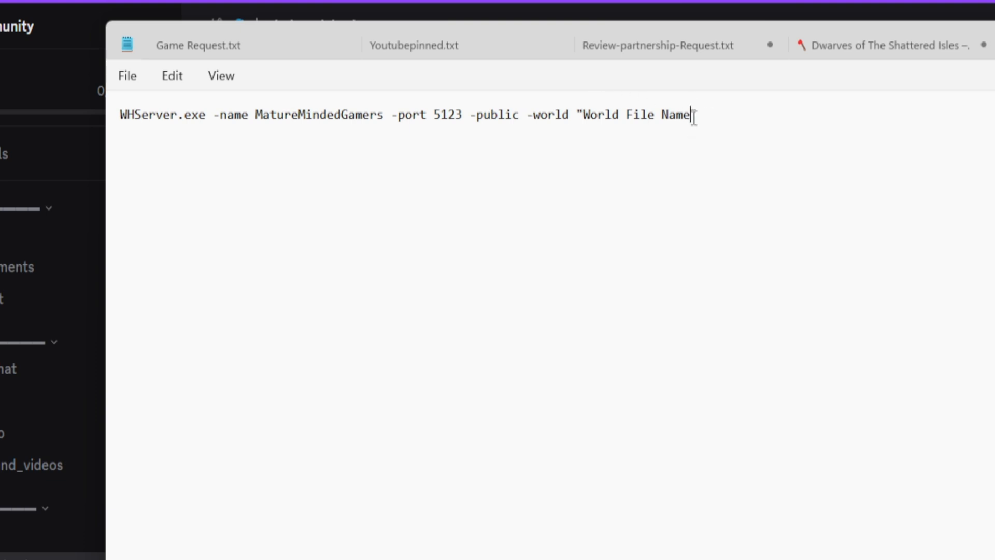
Name the world "MMG", quote MatureMindedGamers, and change -public to -private.
{"action": "type", "text": "\""}
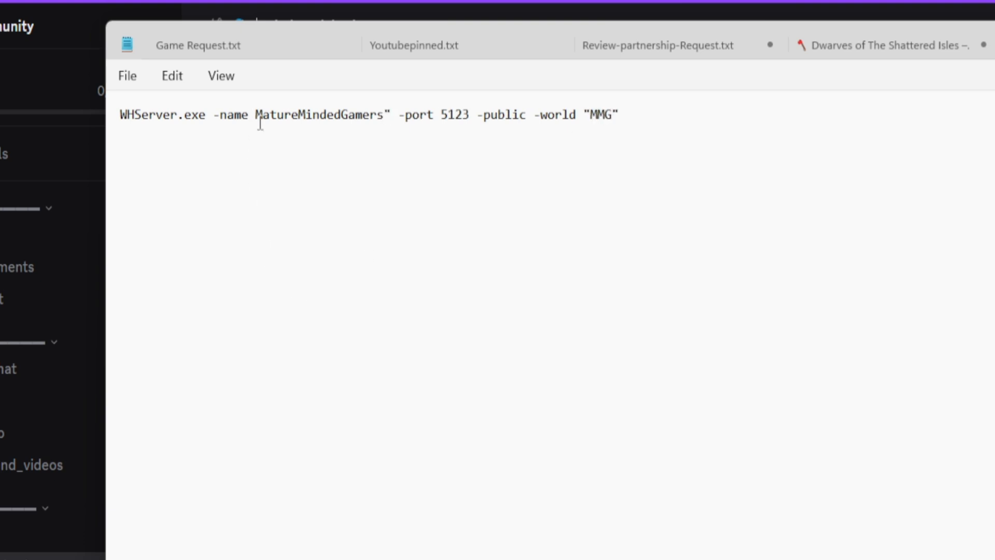
{"action": "type", "text": "\""}
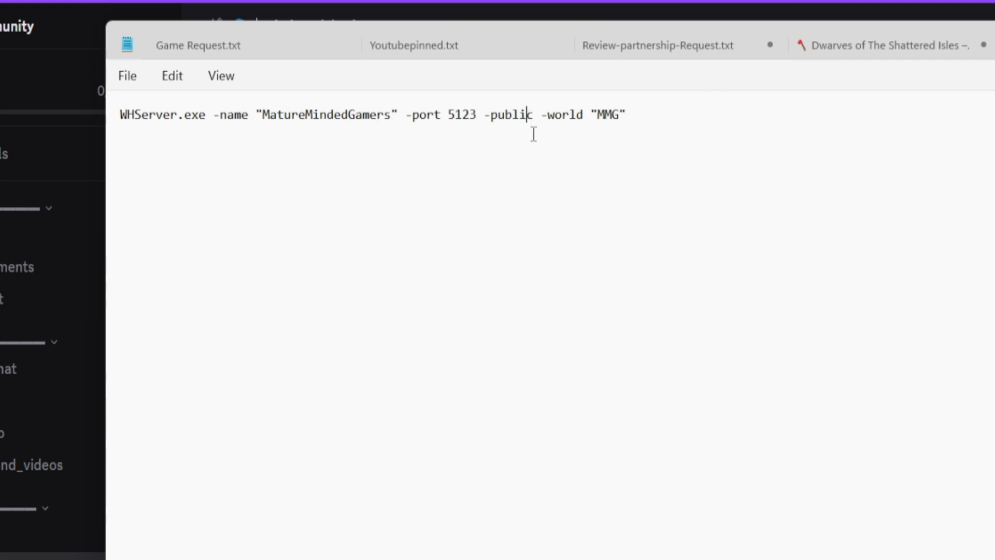
{"action": "key", "text": "BackSpace"}
{"action": "type", "text": "rivat"}
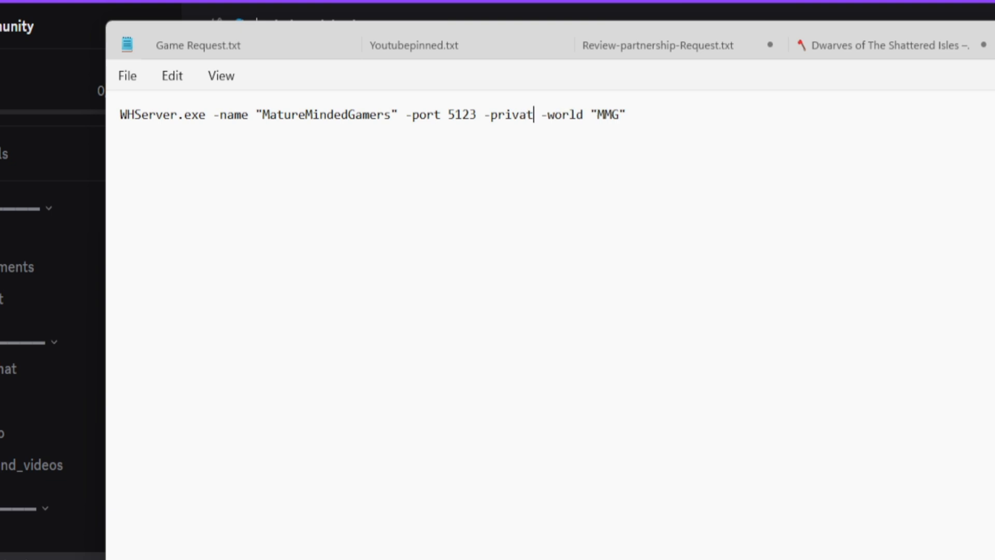
{"action": "type", "text": "e"}
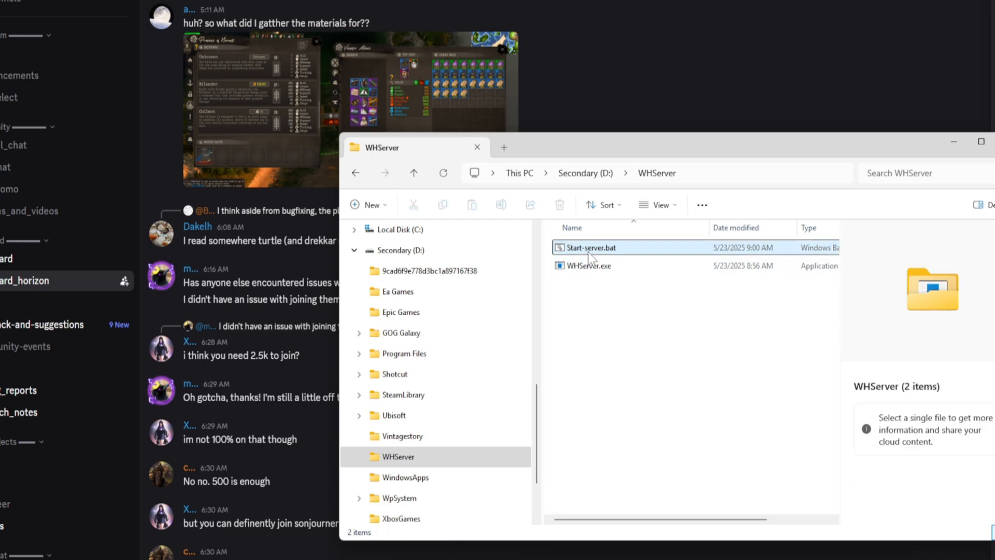
Run Start-server.bat and allow WHServer through the firewall on public networks.
{"action": "double_click", "coordinate": [592, 247]}
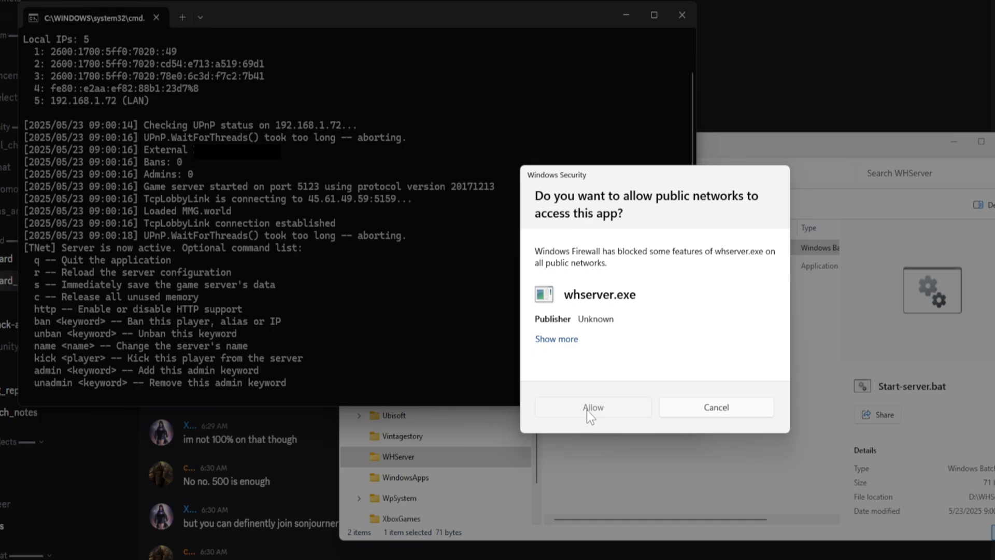
{"action": "left_click", "coordinate": [593, 407]}
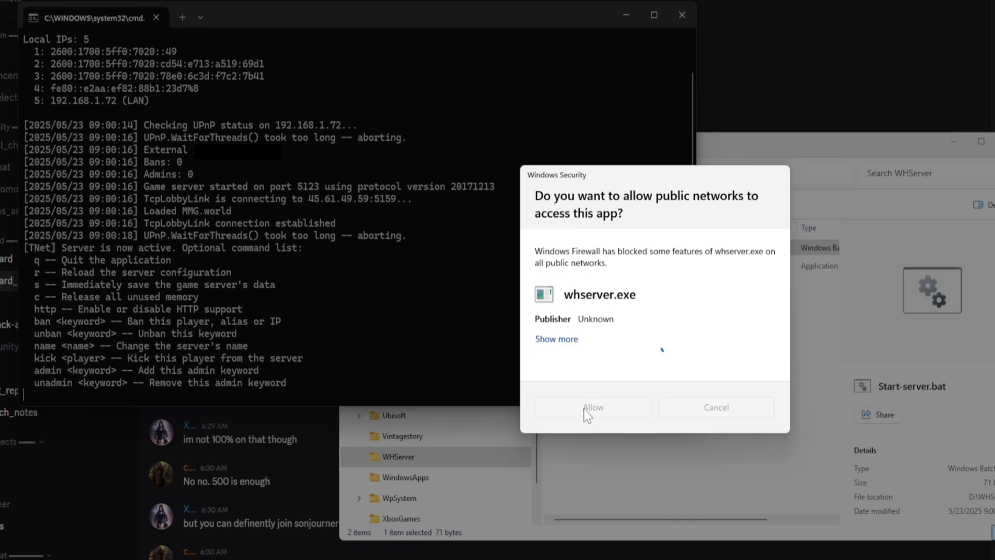
{"action": "left_click", "coordinate": [592, 407]}
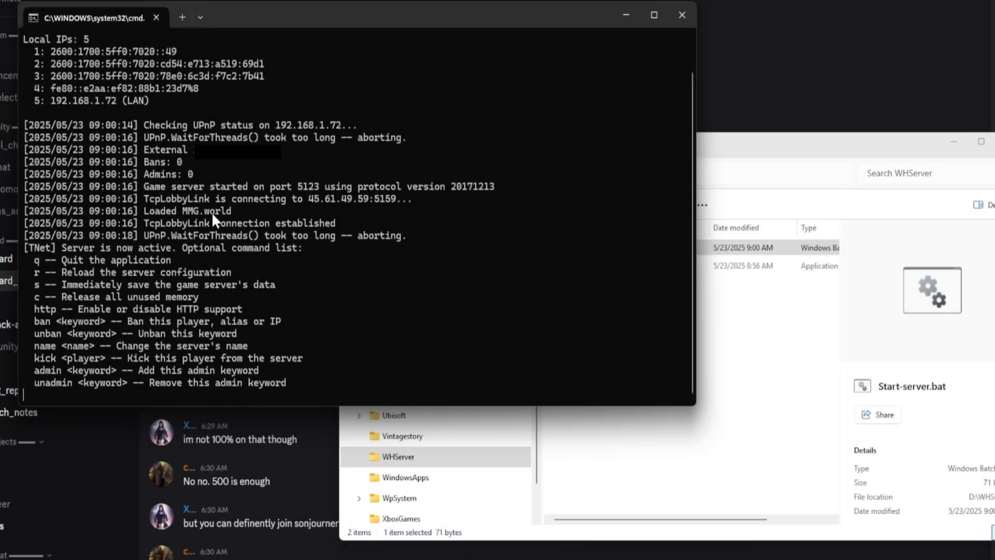
{"action": "mouse_move", "coordinate": [235, 223]}
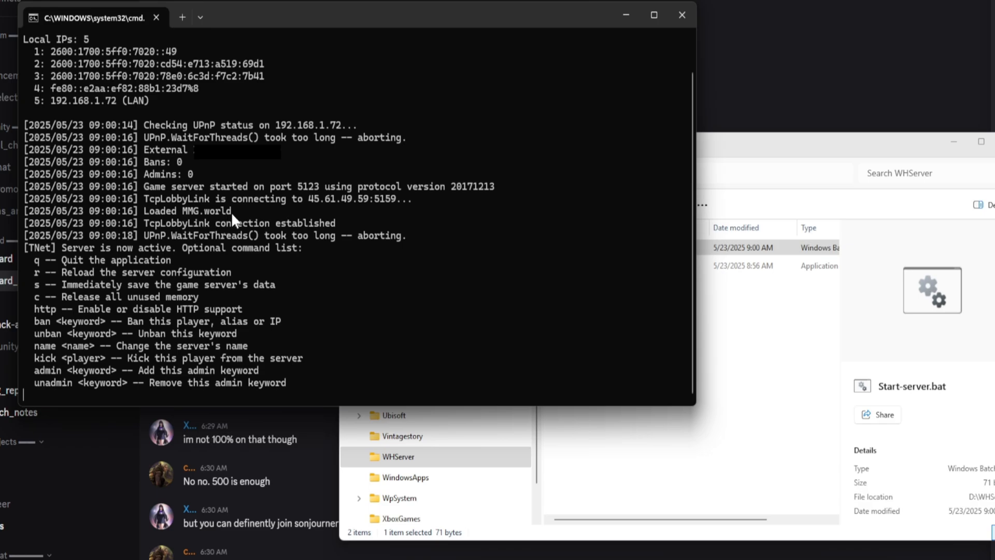
{"action": "mouse_move", "coordinate": [152, 102]}
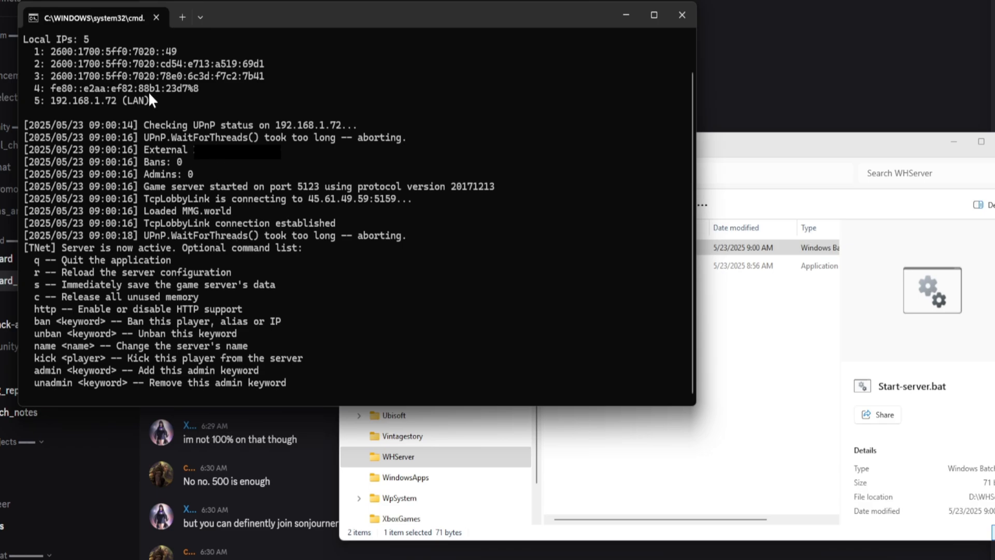
{"action": "mouse_move", "coordinate": [250, 340]}
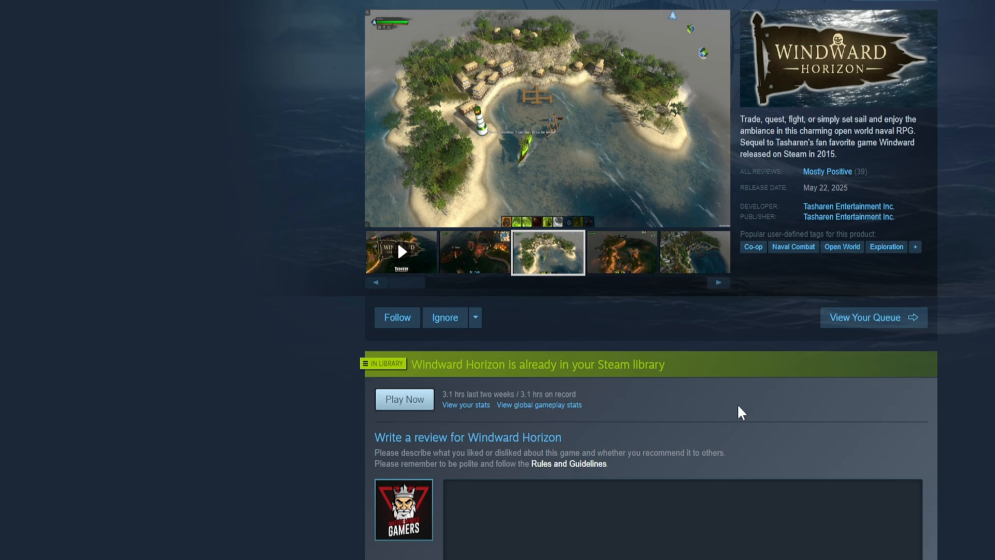
Launch Windward Horizon from Steam, choose Online, and accept the online play rules.
{"action": "left_click", "coordinate": [404, 399]}
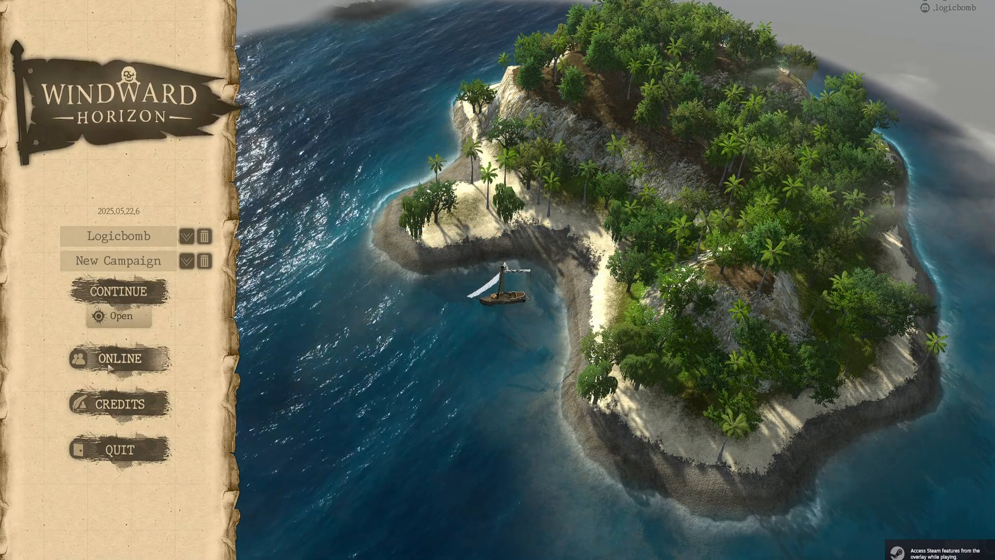
{"action": "left_click", "coordinate": [118, 358]}
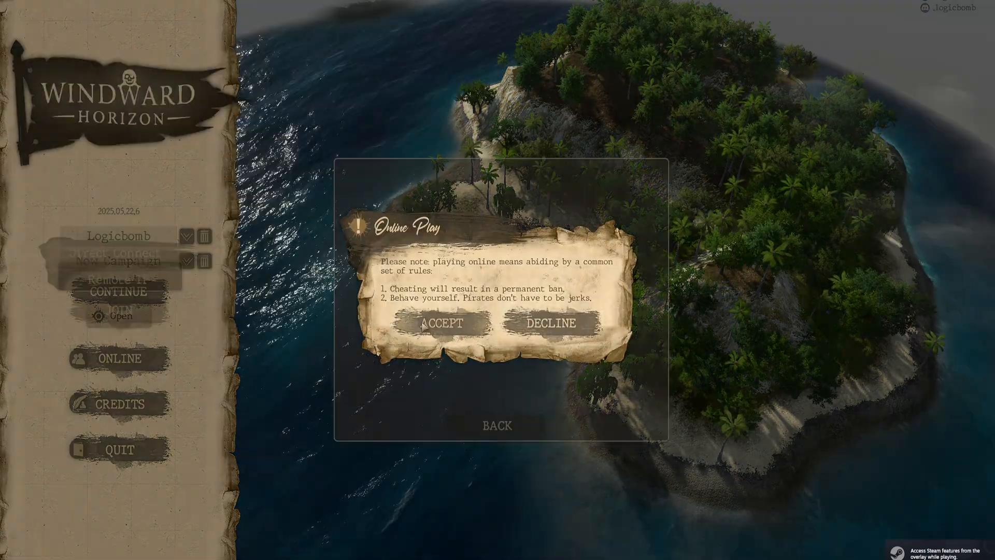
{"action": "left_click", "coordinate": [441, 323]}
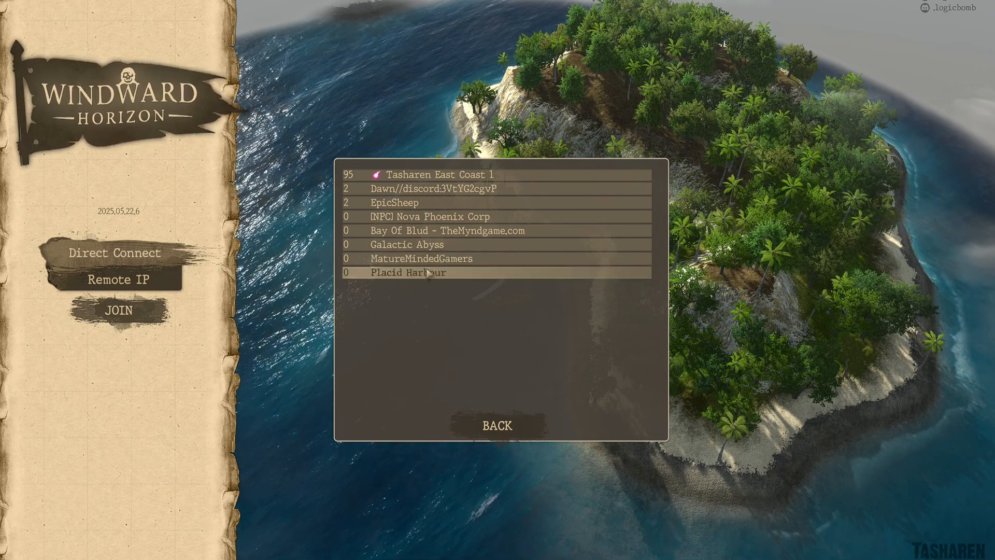
{"action": "mouse_move", "coordinate": [400, 259]}
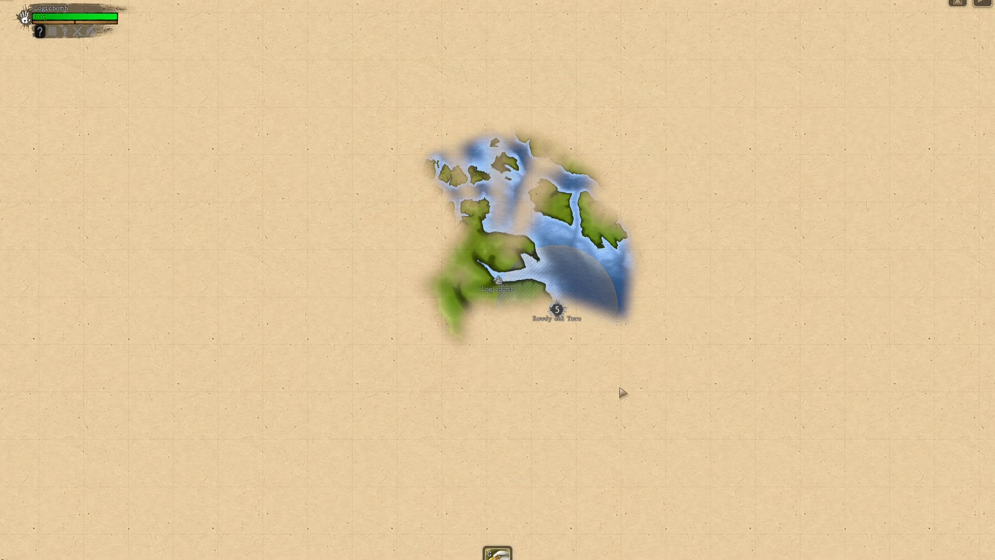
{"action": "mouse_move", "coordinate": [578, 294]}
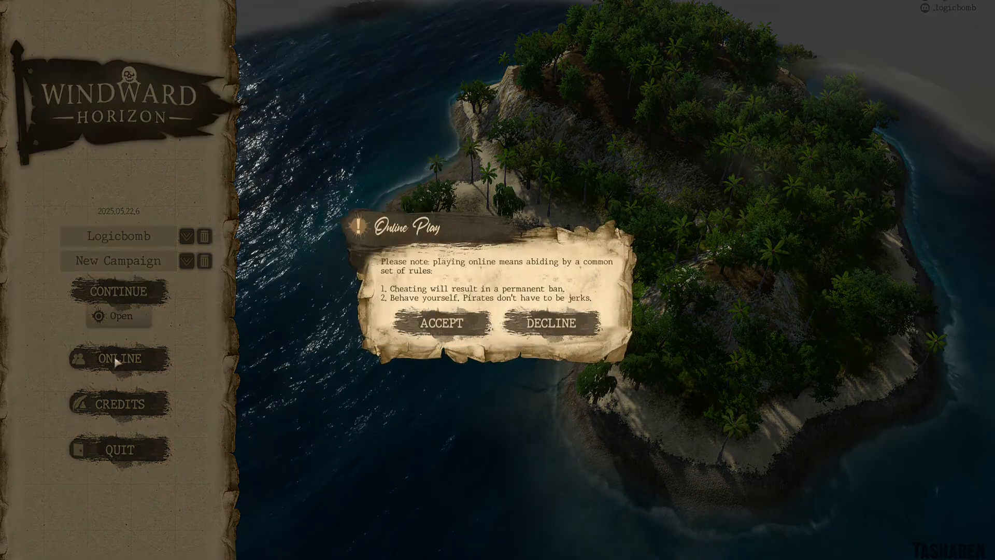
Accept the Online Play notice again to return to the server list with MatureMindedGamers.
{"action": "left_click", "coordinate": [441, 323]}
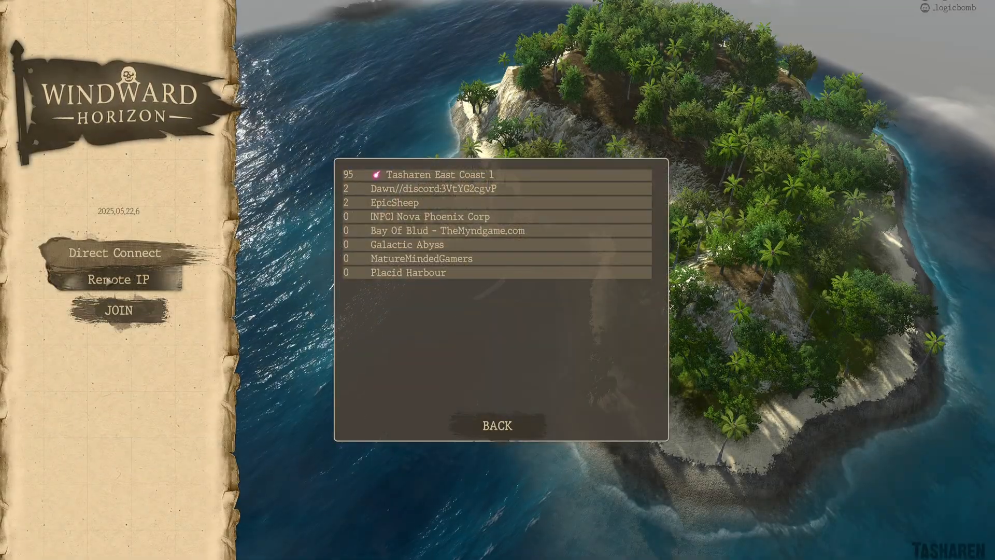